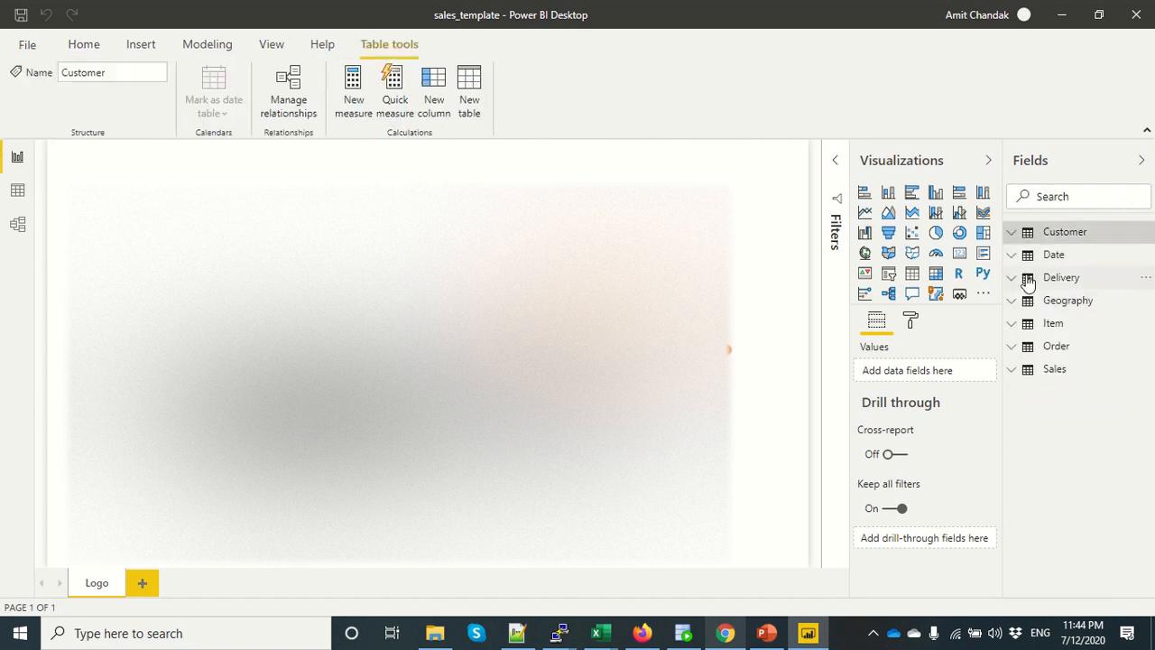
Step: Start a new typed-data table through Enter data after glancing at the Date table's fields
click(1054, 253)
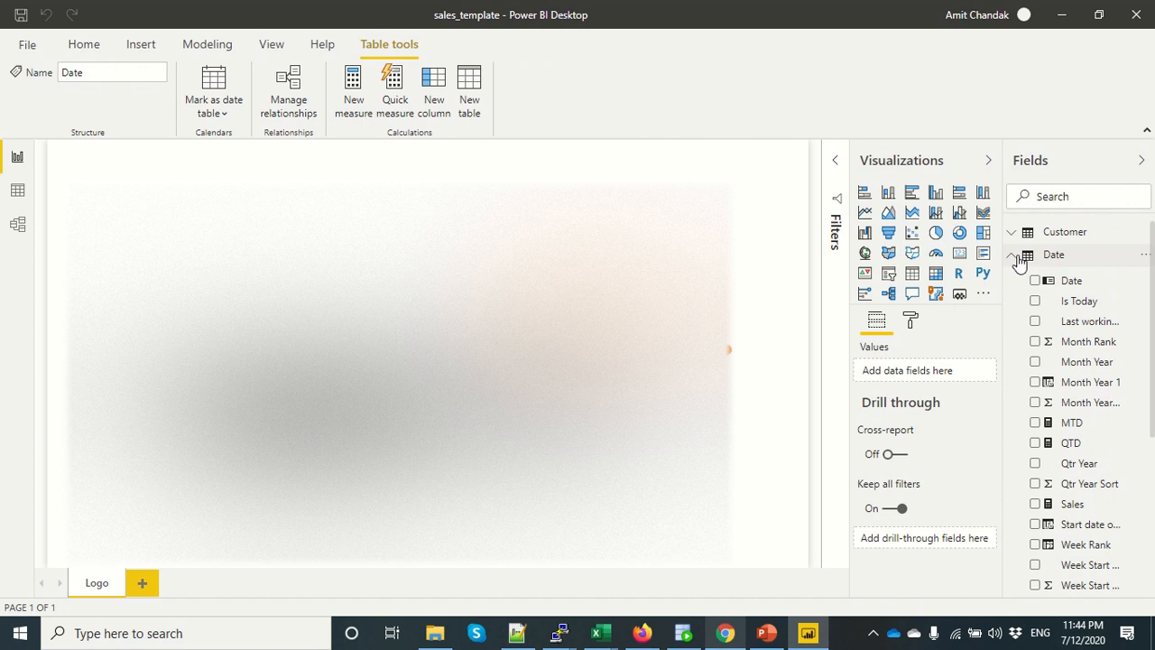
click(1010, 254)
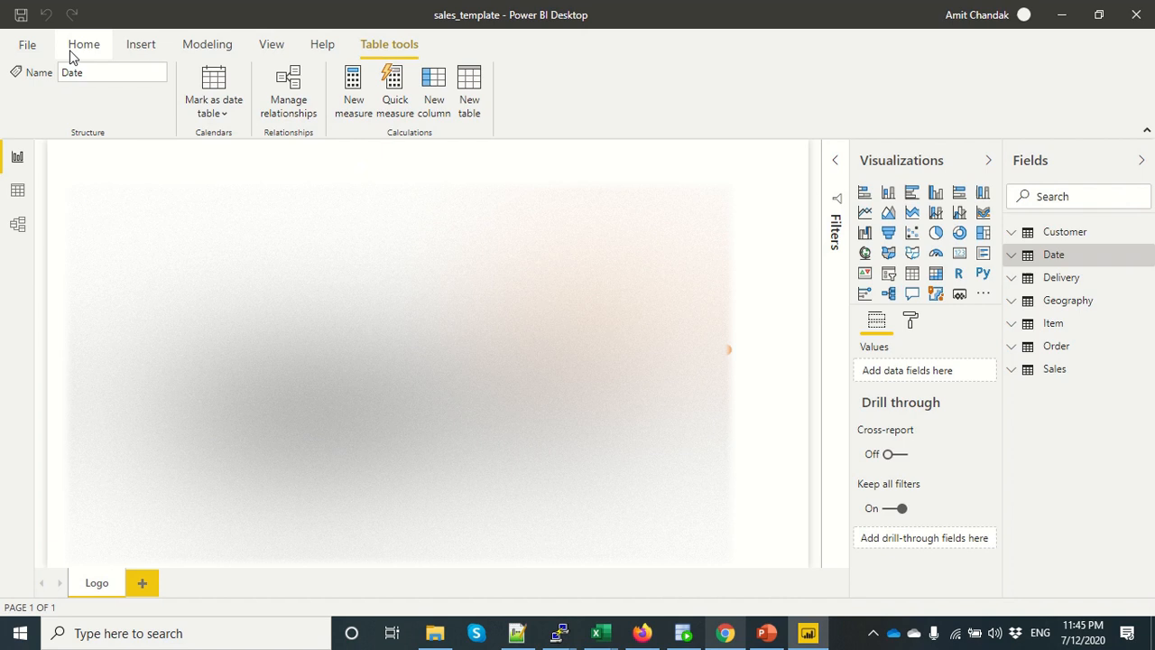
click(83, 44)
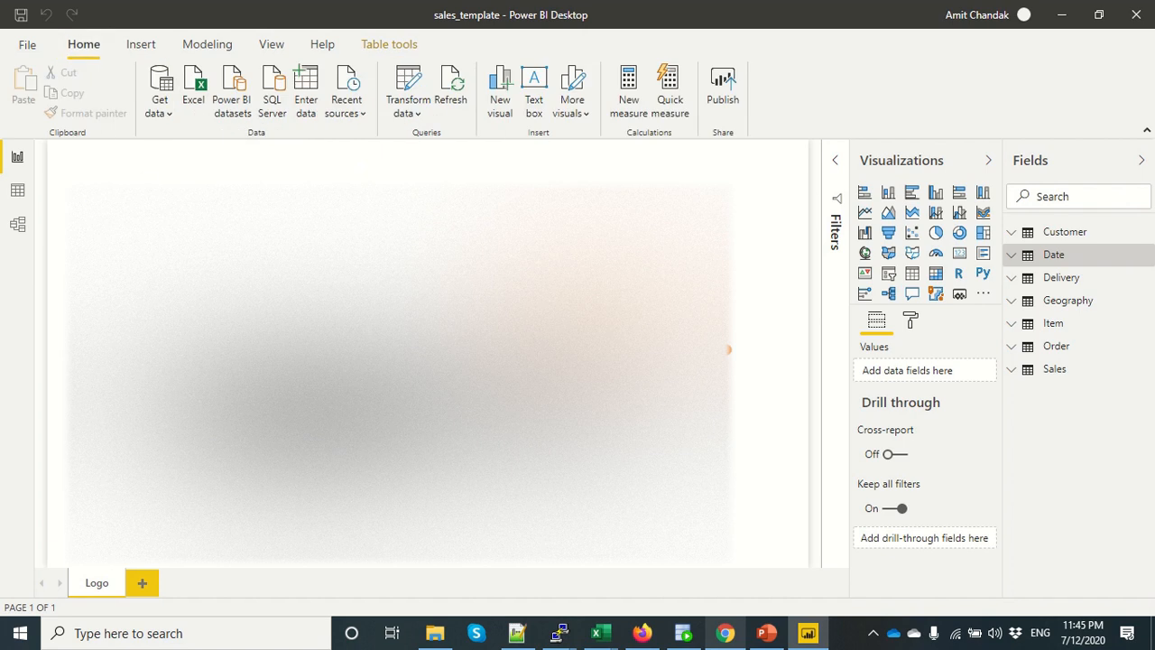
mouse_move(298, 166)
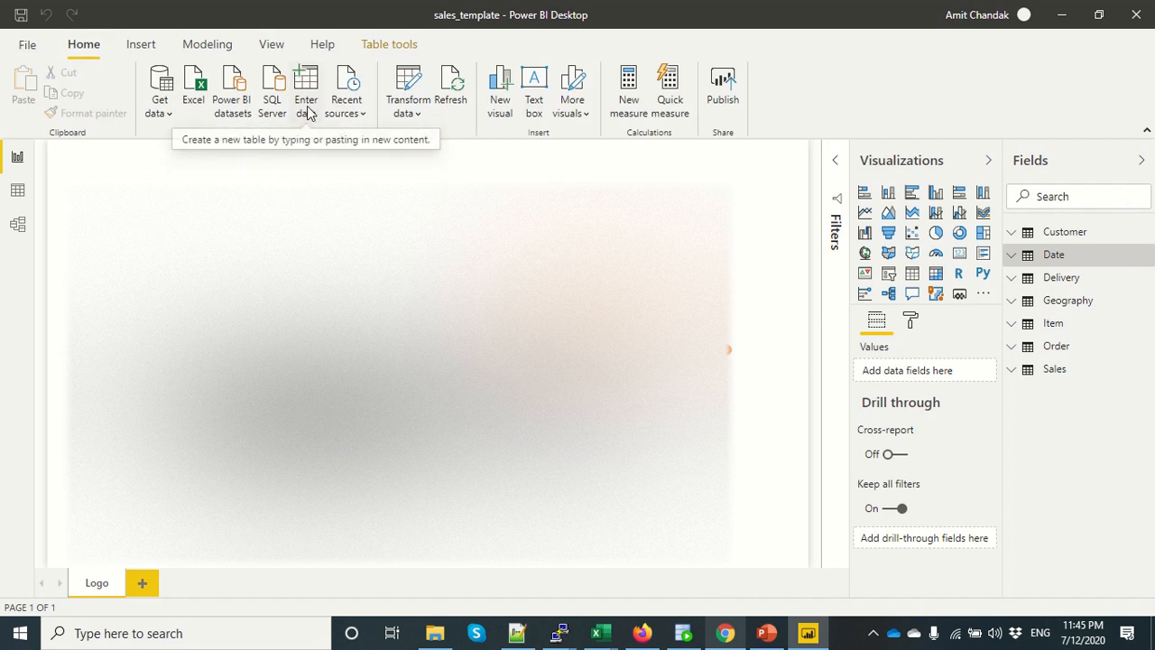
click(305, 87)
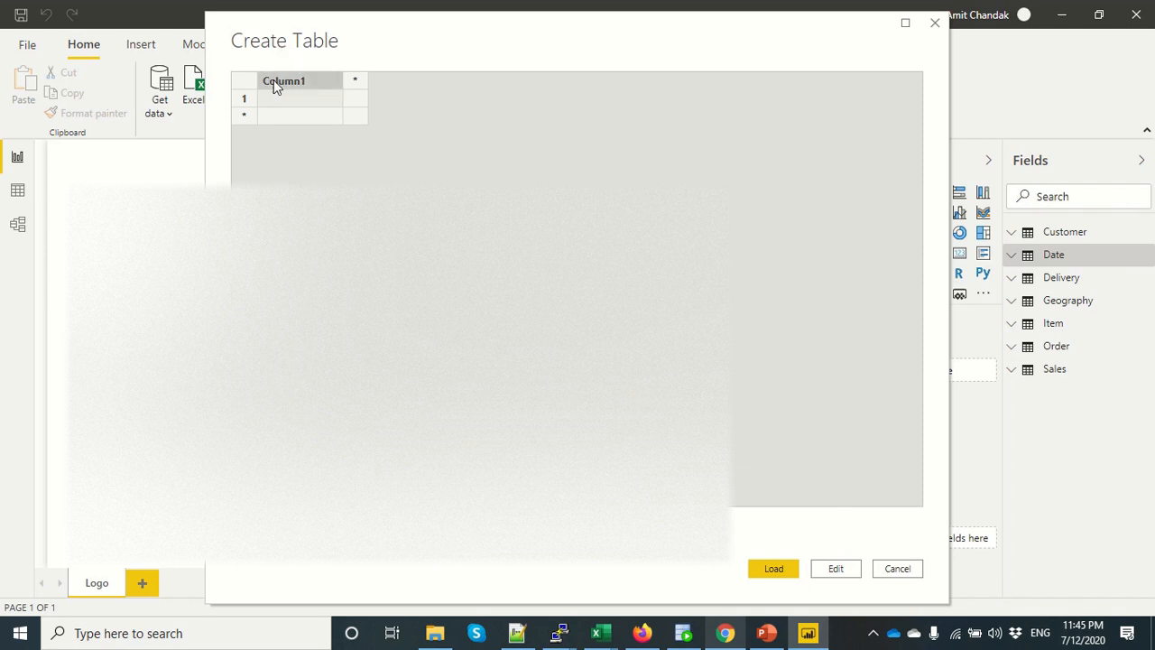
Step: Name the table Measure, enter the placeholder value 1 and load it into the model
text(Measu)
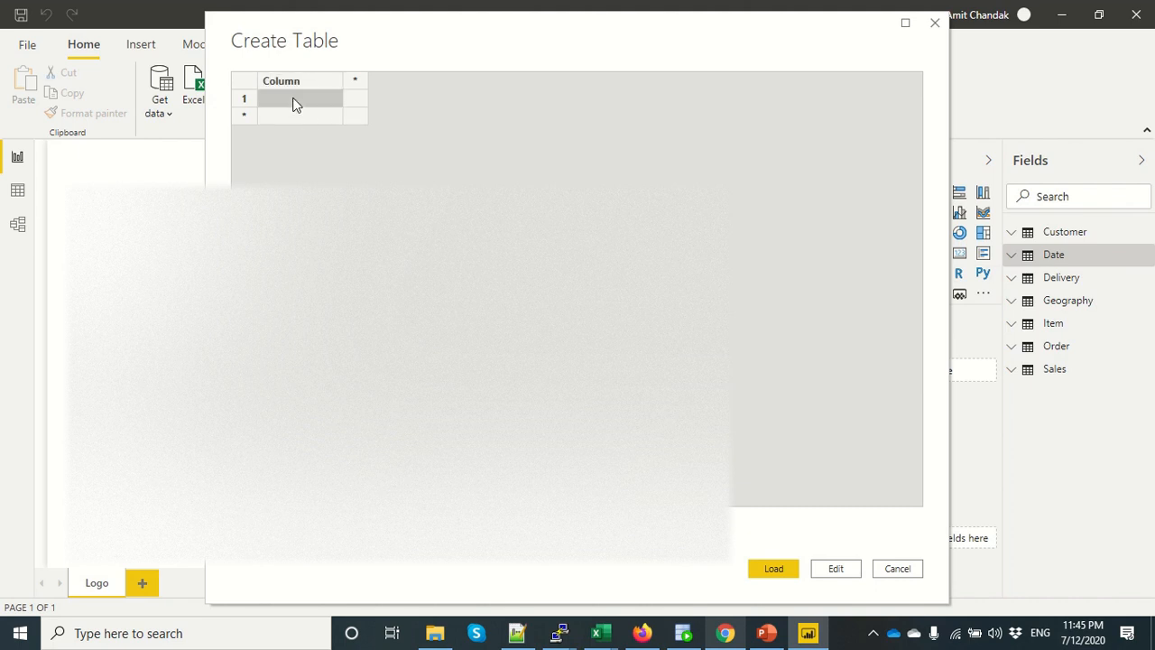
text(1)
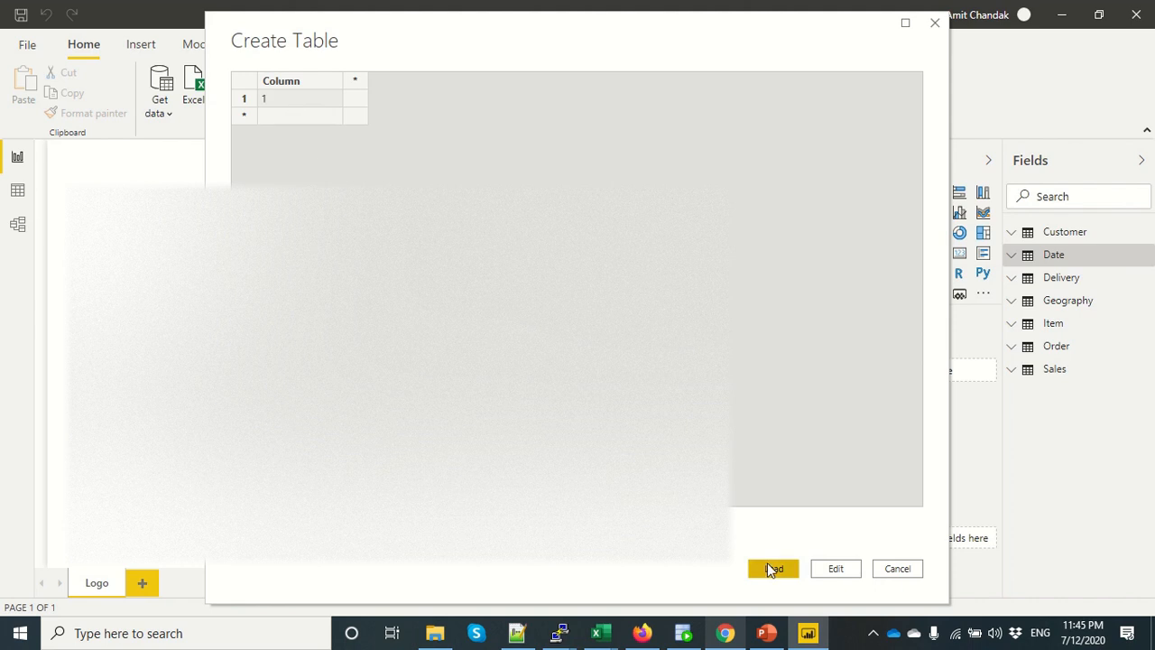
click(772, 569)
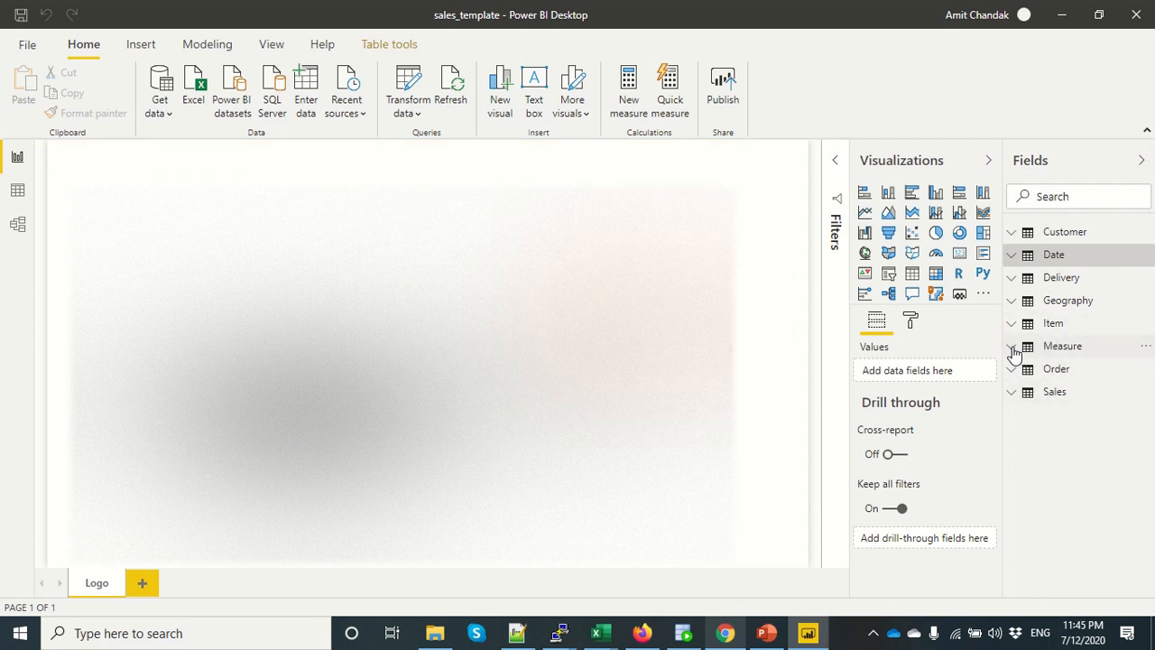
Step: Bring up the context menu of the new Measure table in the Fields pane
right_click(1061, 346)
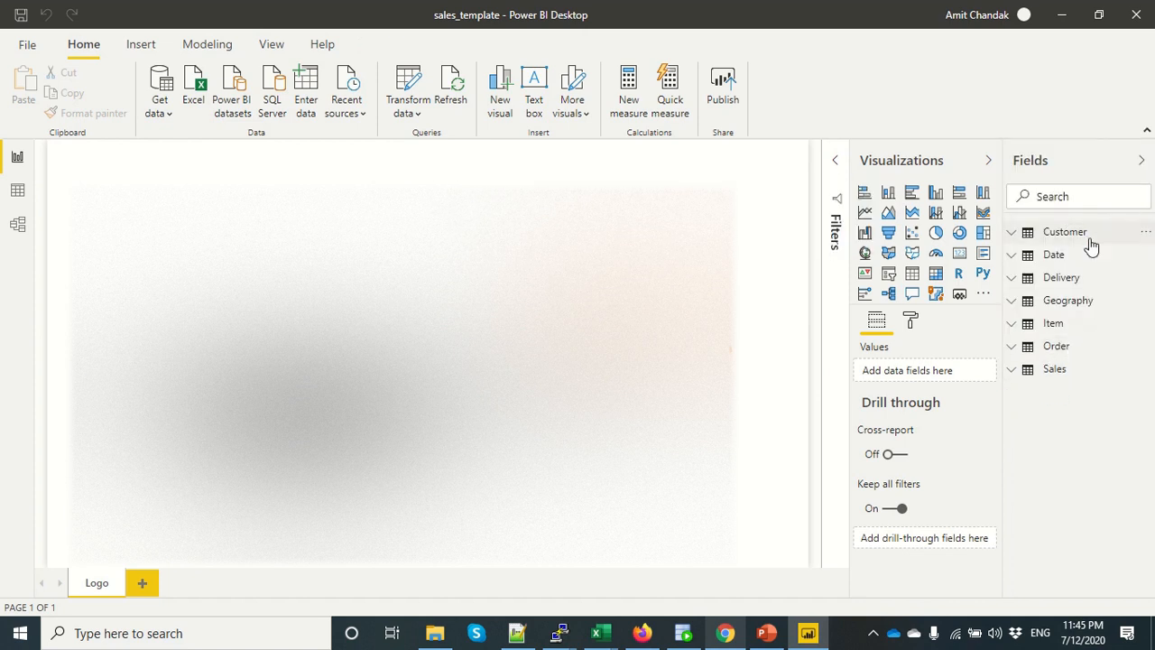
mouse_move(1087, 242)
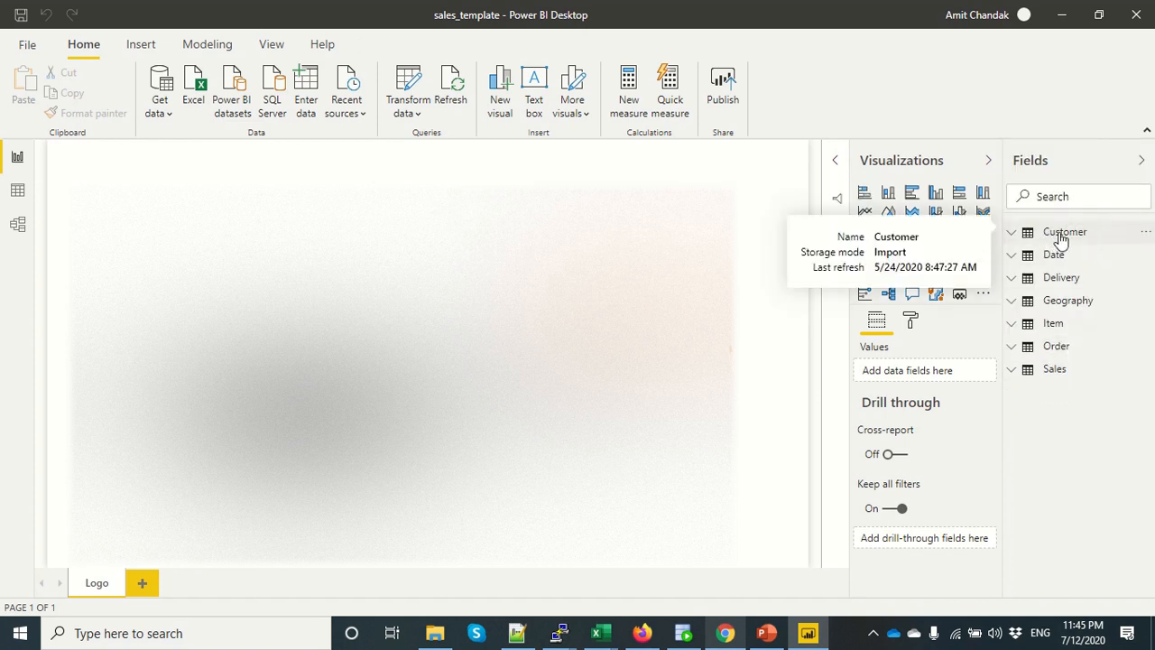
mouse_move(1065, 321)
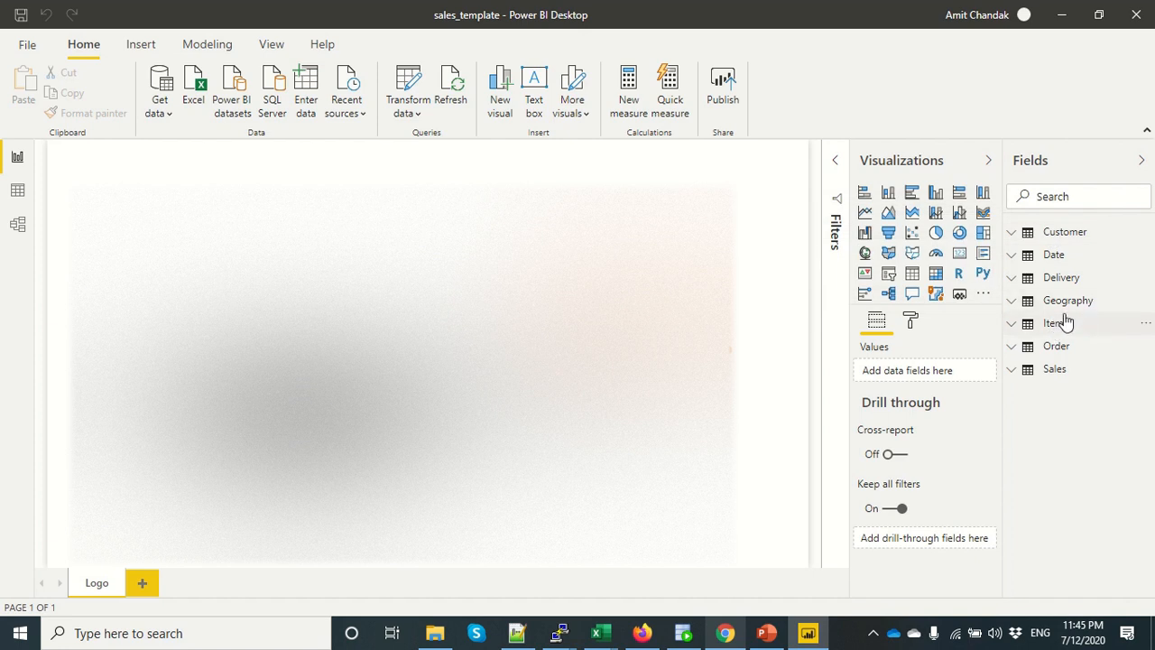
mouse_move(641, 145)
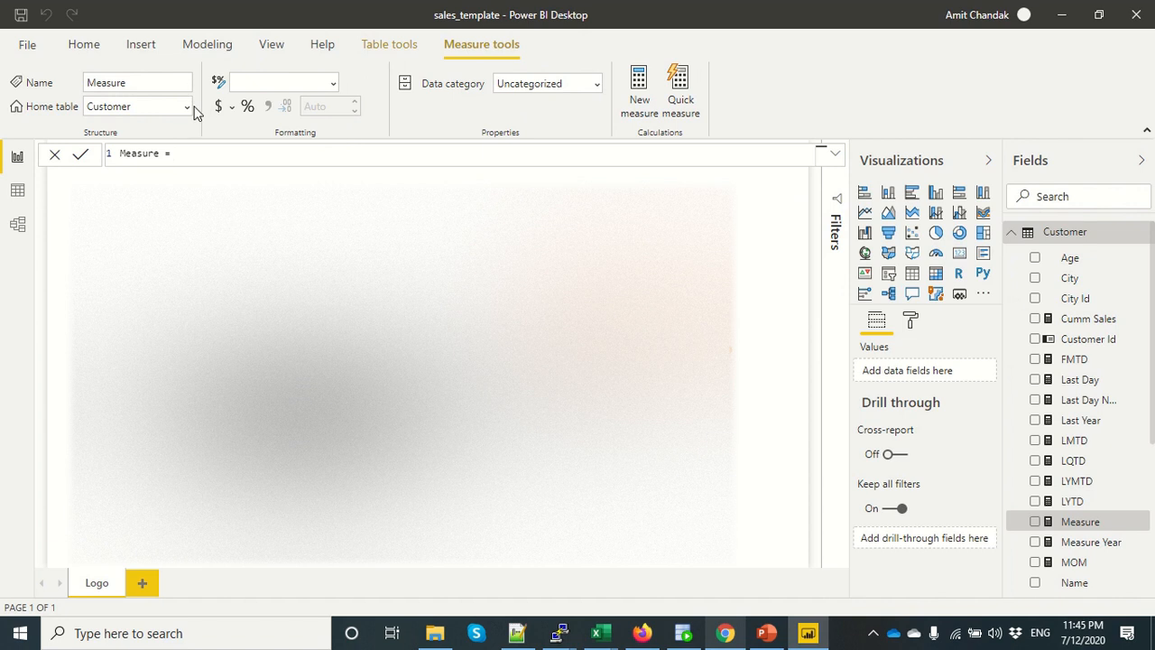
Step: Write the new measure's formula as Sum(Sales[Gross Sales])
click(83, 43)
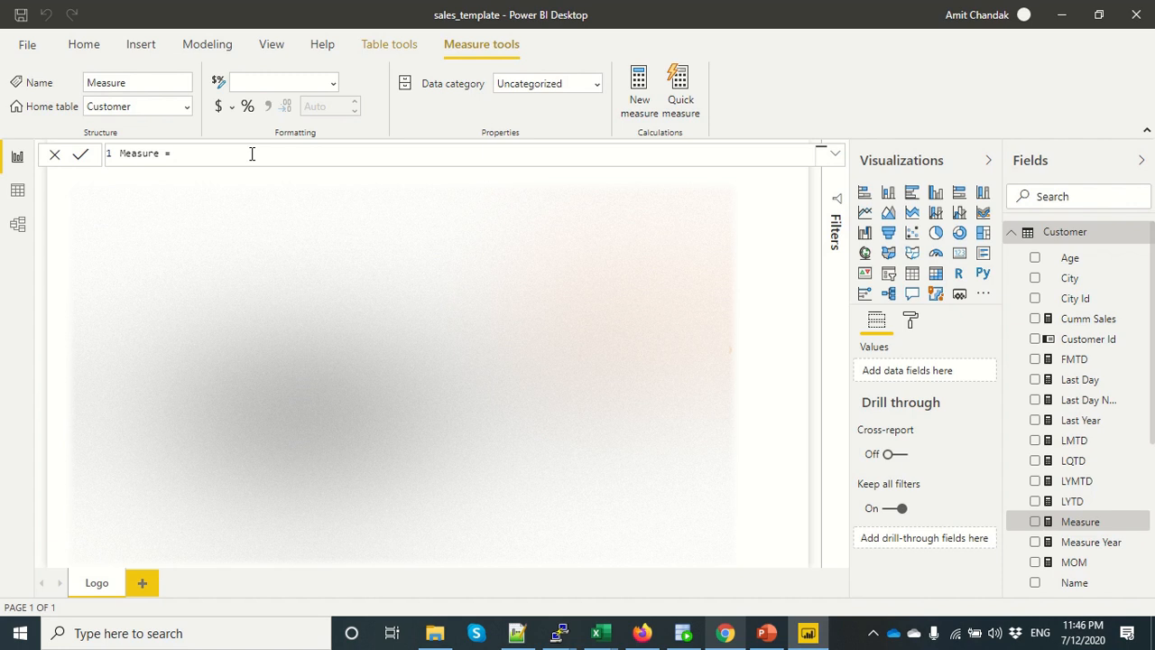
text(Sum)
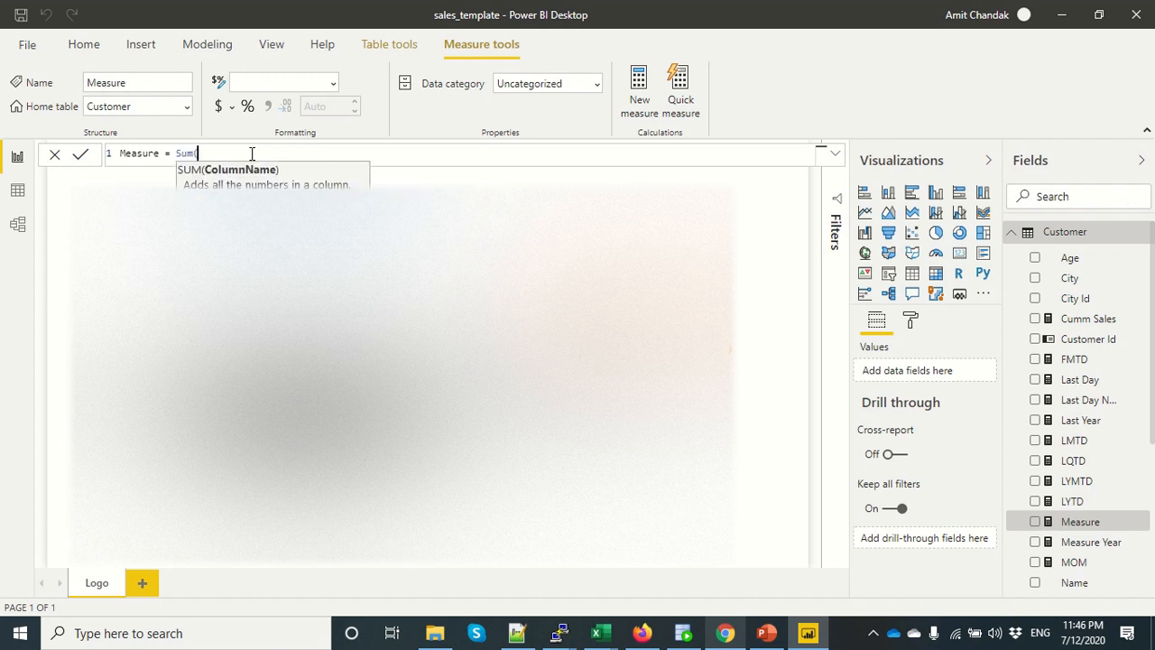
text((sales)
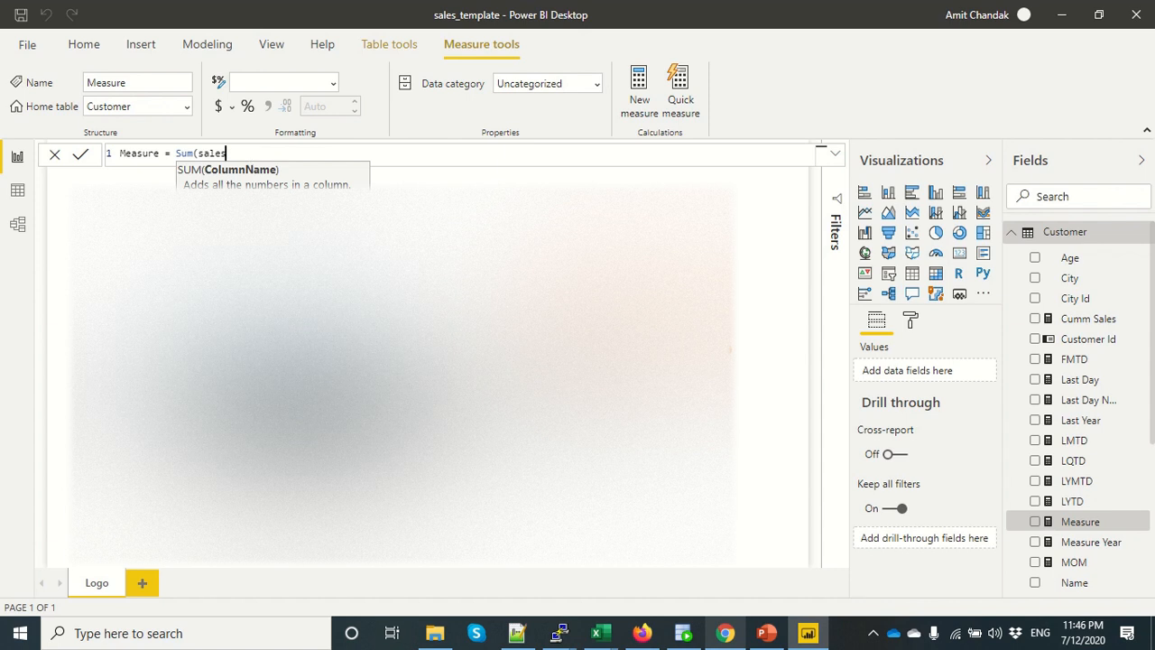
text(Sales[Gross Sales])
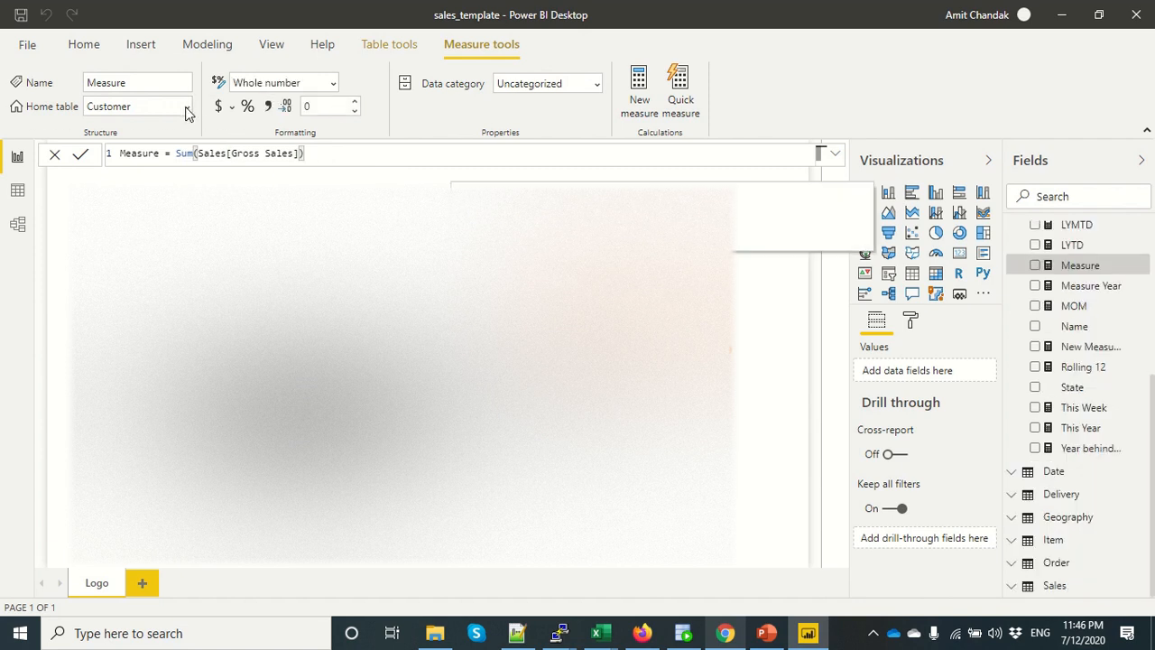
Step: Assign the measure a different home table from the Home table list
click(184, 104)
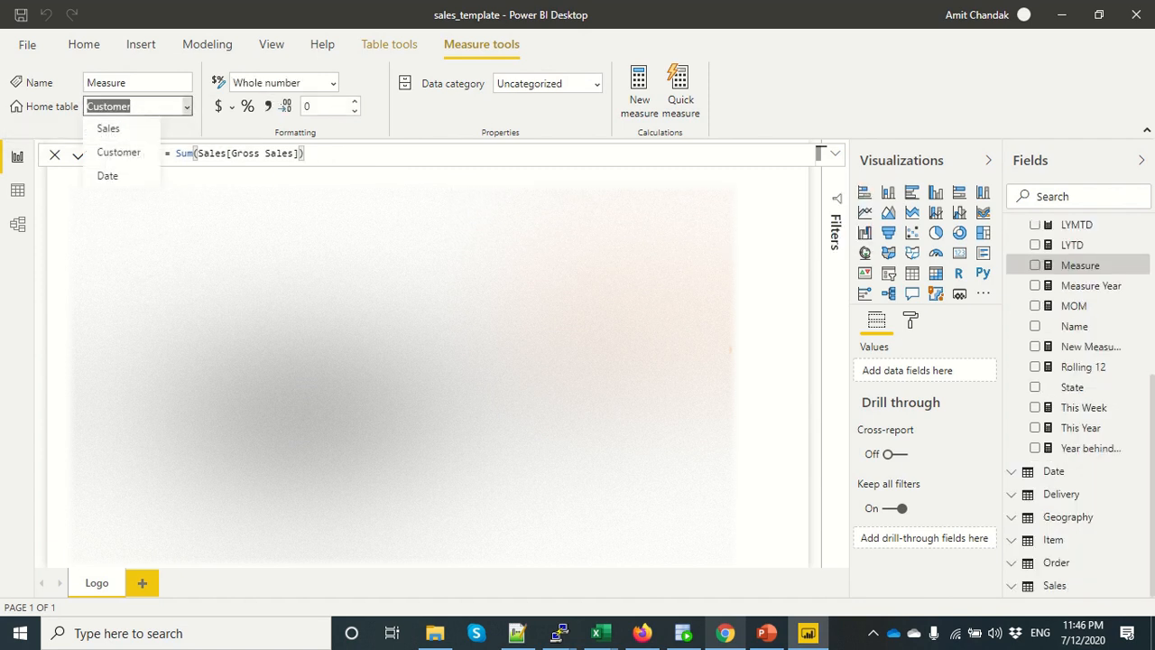
click(119, 151)
text(Cumm Sales = CALCULATE([Sales],FILTER(ALL('Date'[Date]),'Date'[Date]<=max('Date'[Date])))
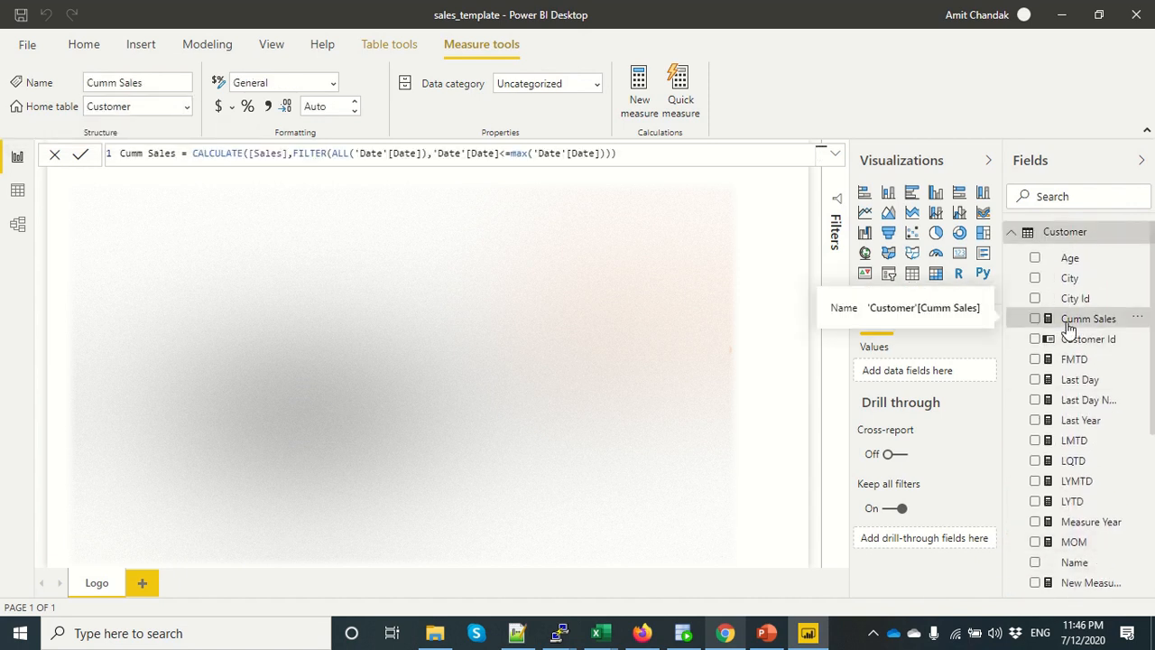
Step: Set Cumm Sales' home table to Measure, select FMTD and Last Day, and switch to Model view
click(184, 105)
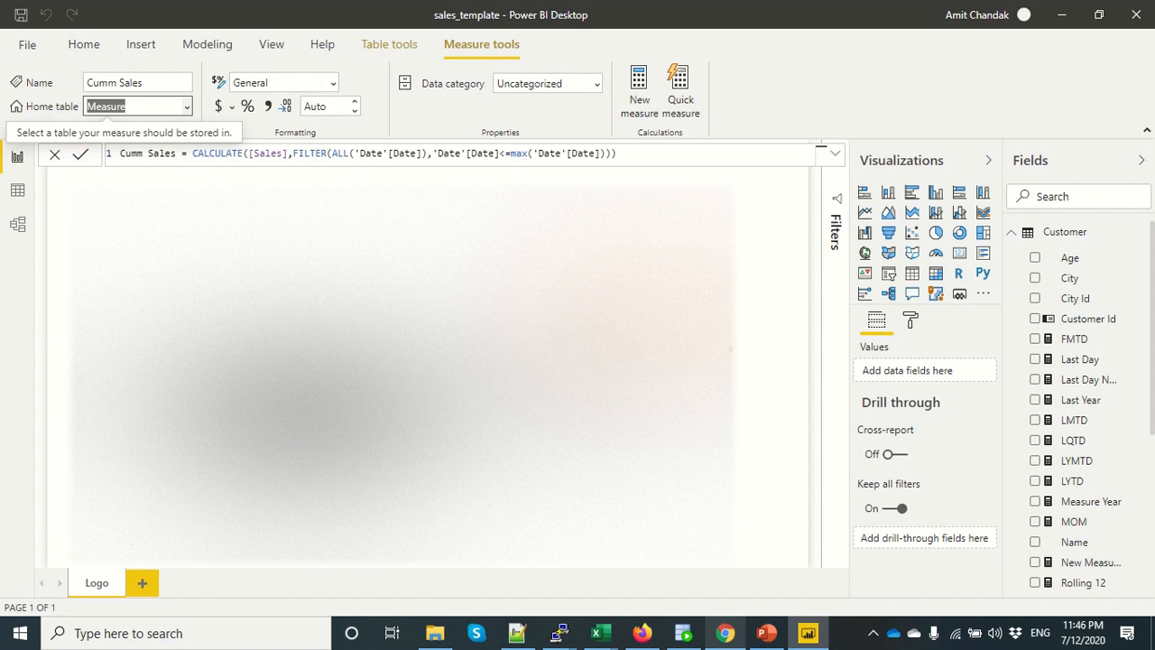
mouse_move(1083, 340)
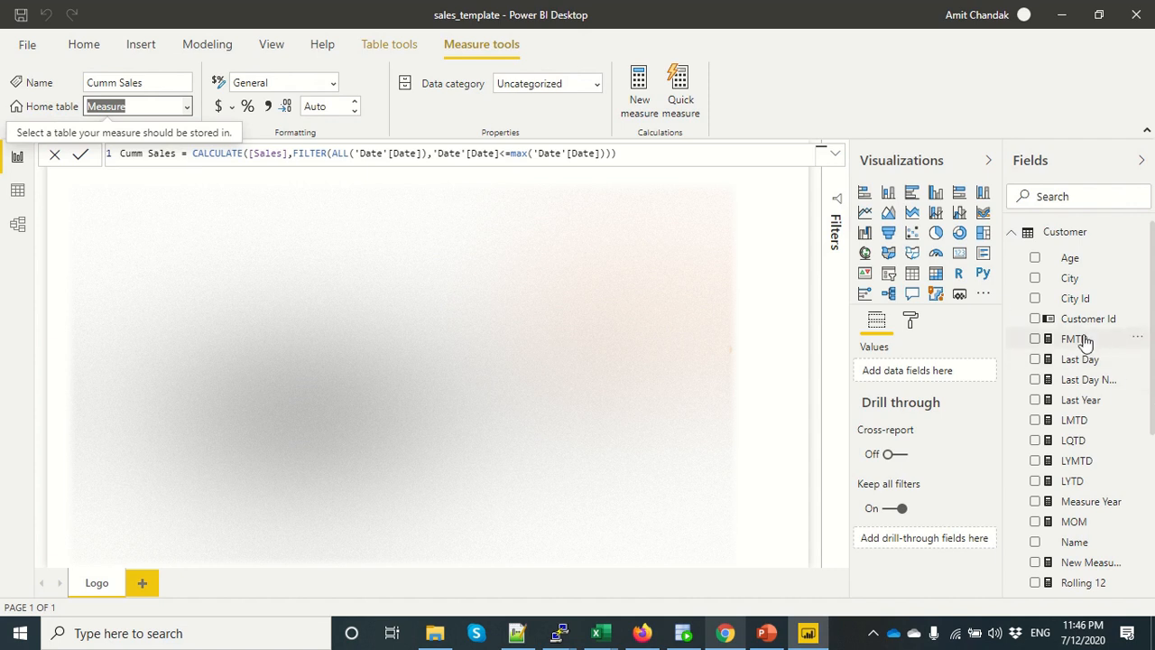
click(1073, 339)
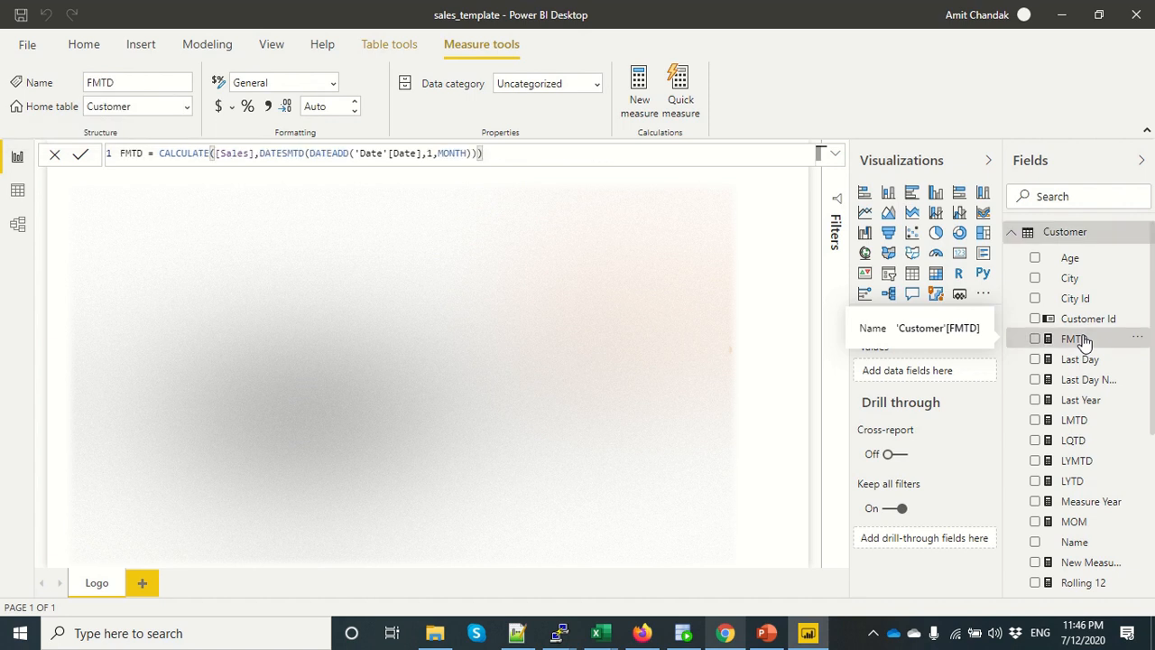
click(1076, 359)
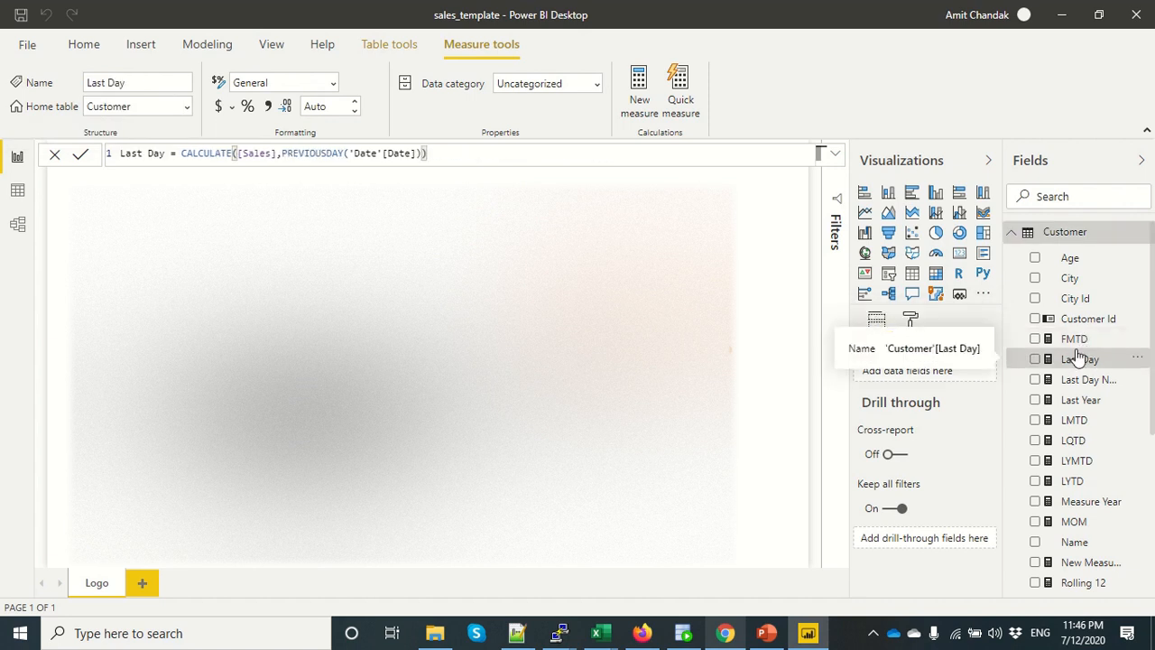
click(1074, 339)
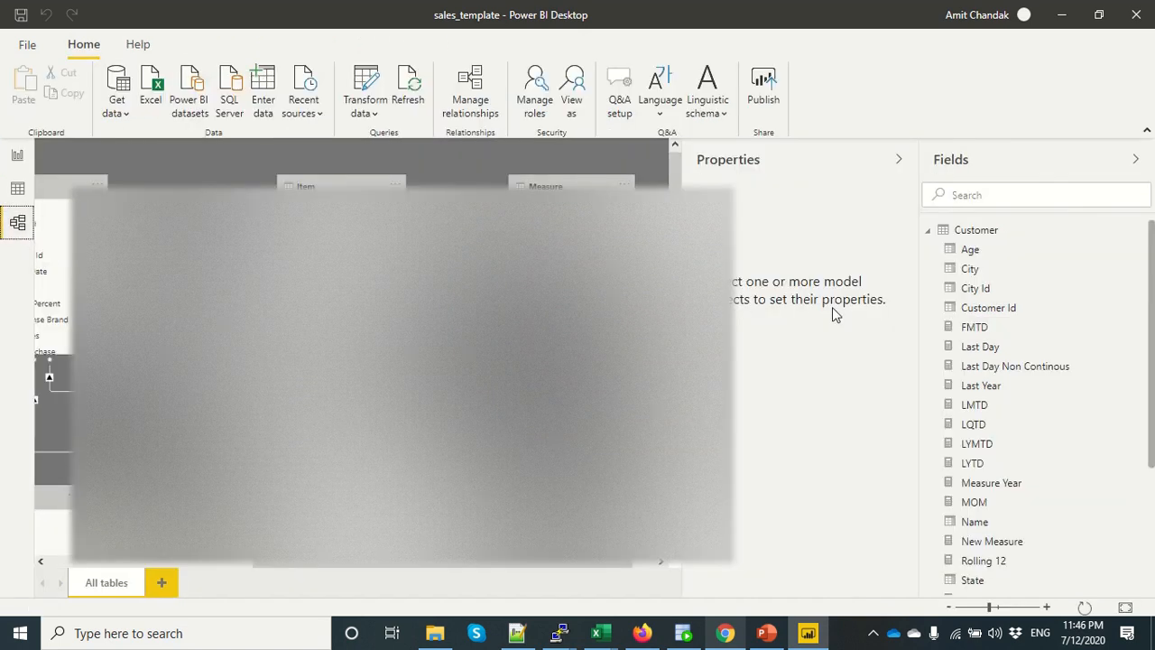
mouse_move(1009, 332)
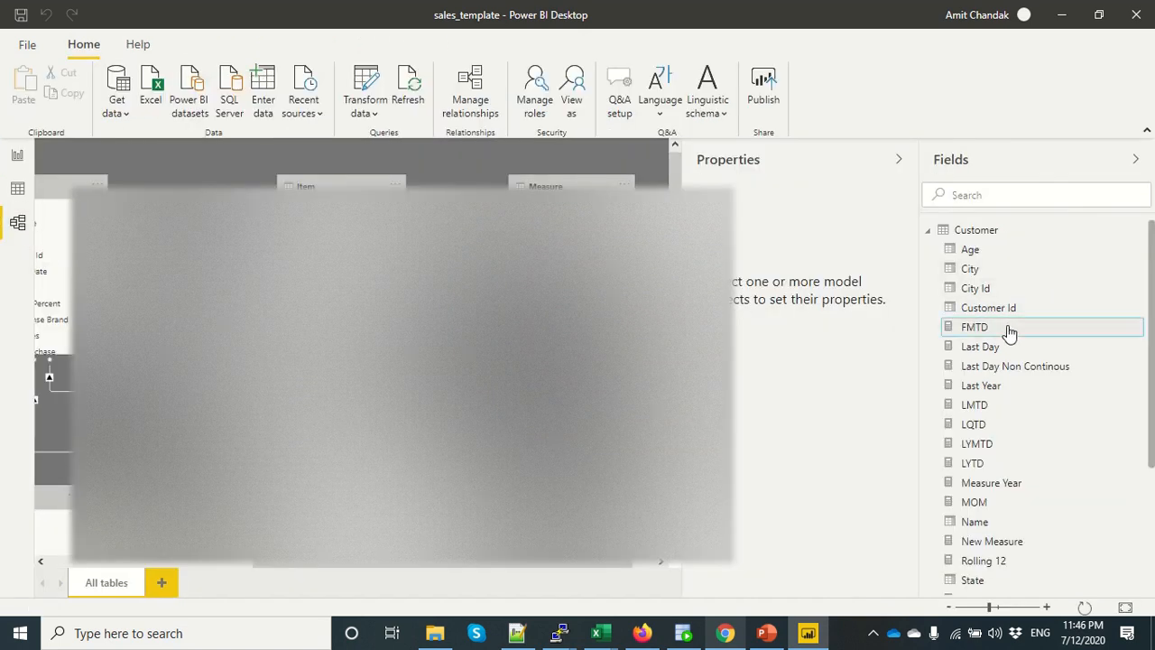
Step: Multi-select all the Customer table's measures and move their home table to Measure
click(980, 346)
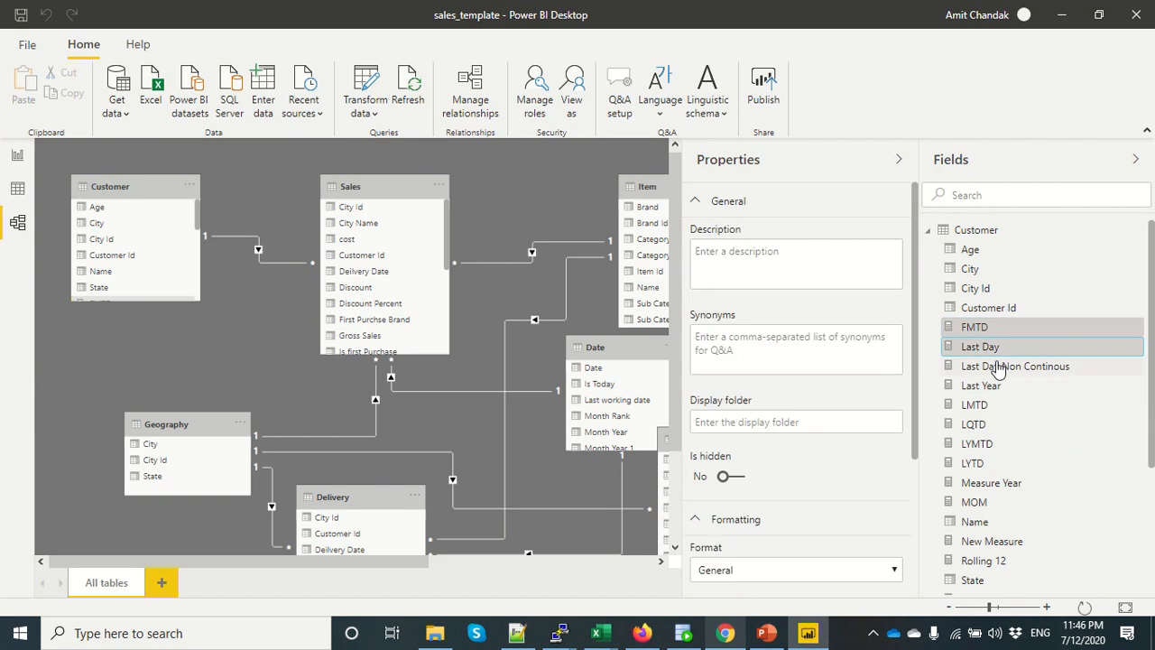
click(1014, 364)
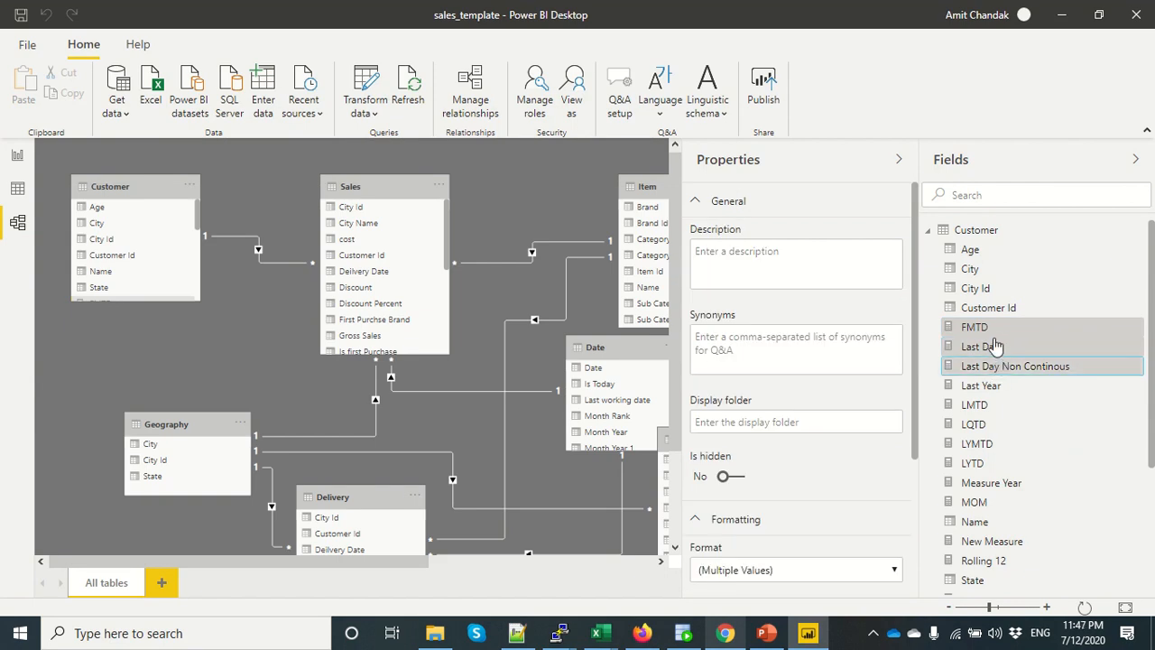
click(974, 327)
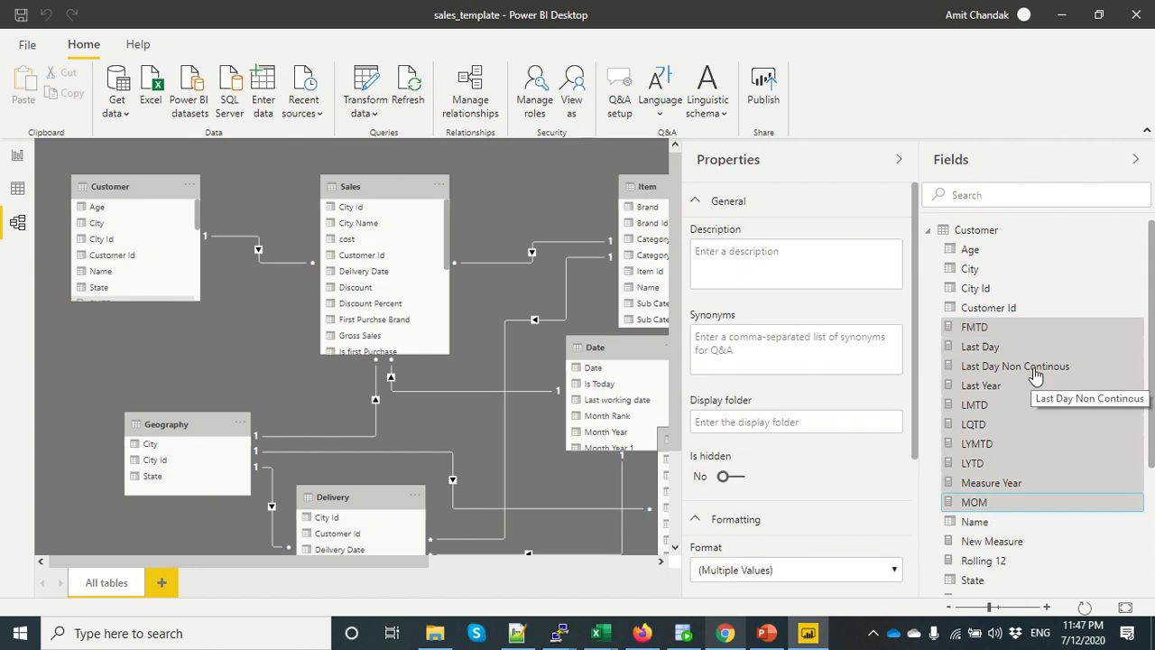
scroll(down, 3)
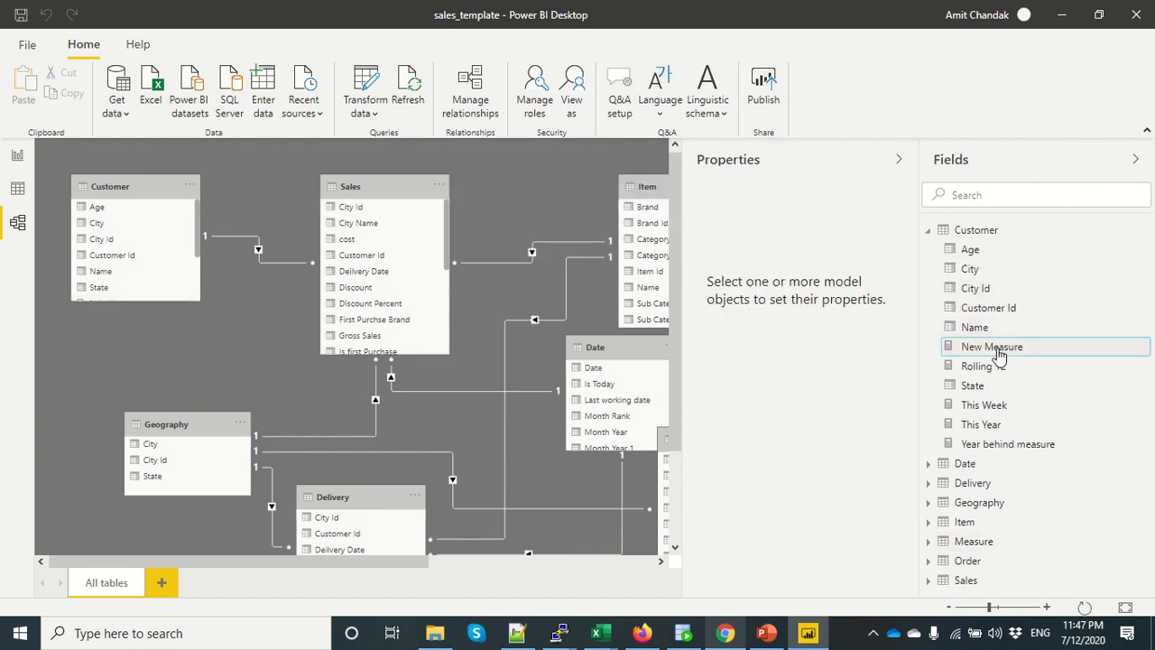
click(986, 404)
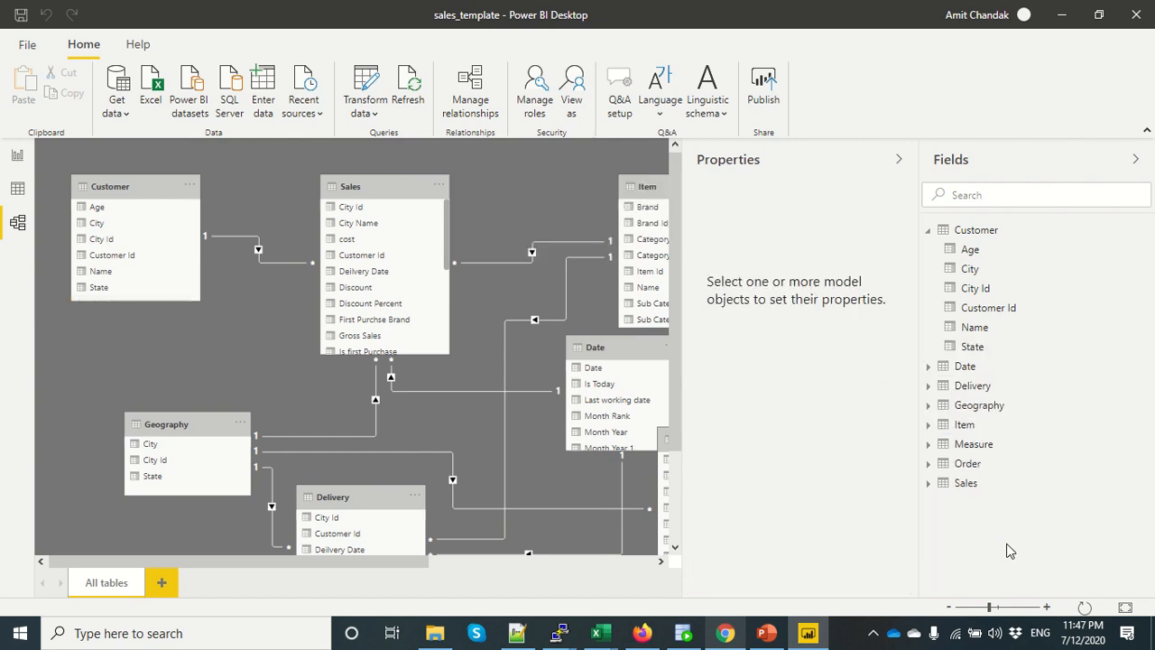
mouse_move(823, 484)
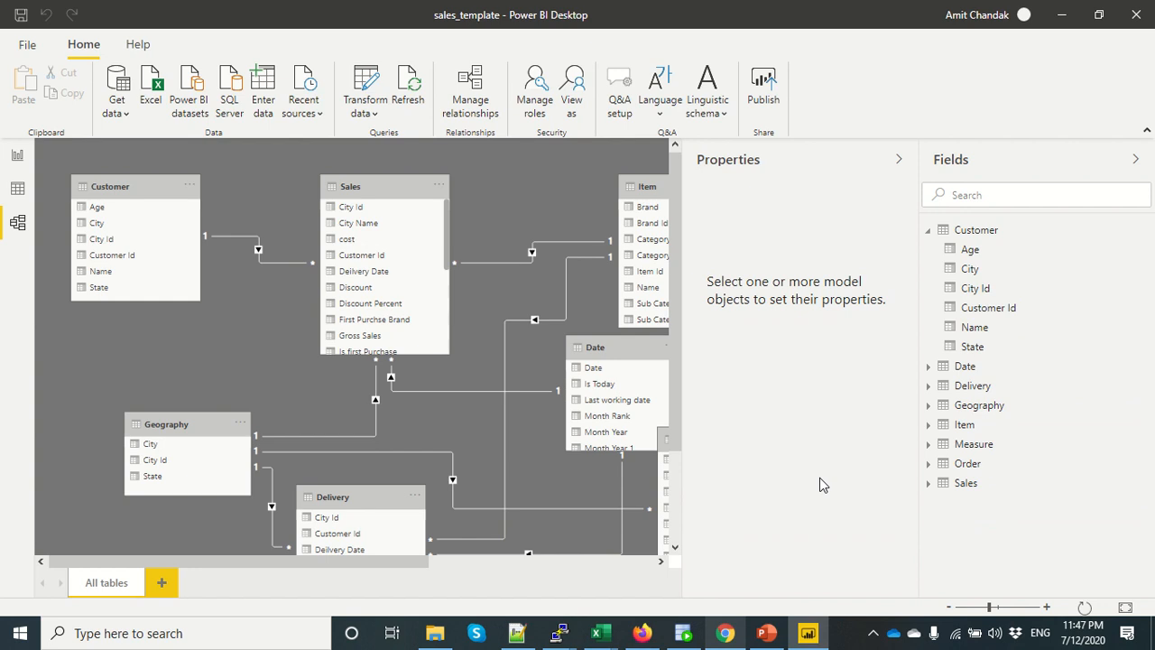
mouse_move(931, 449)
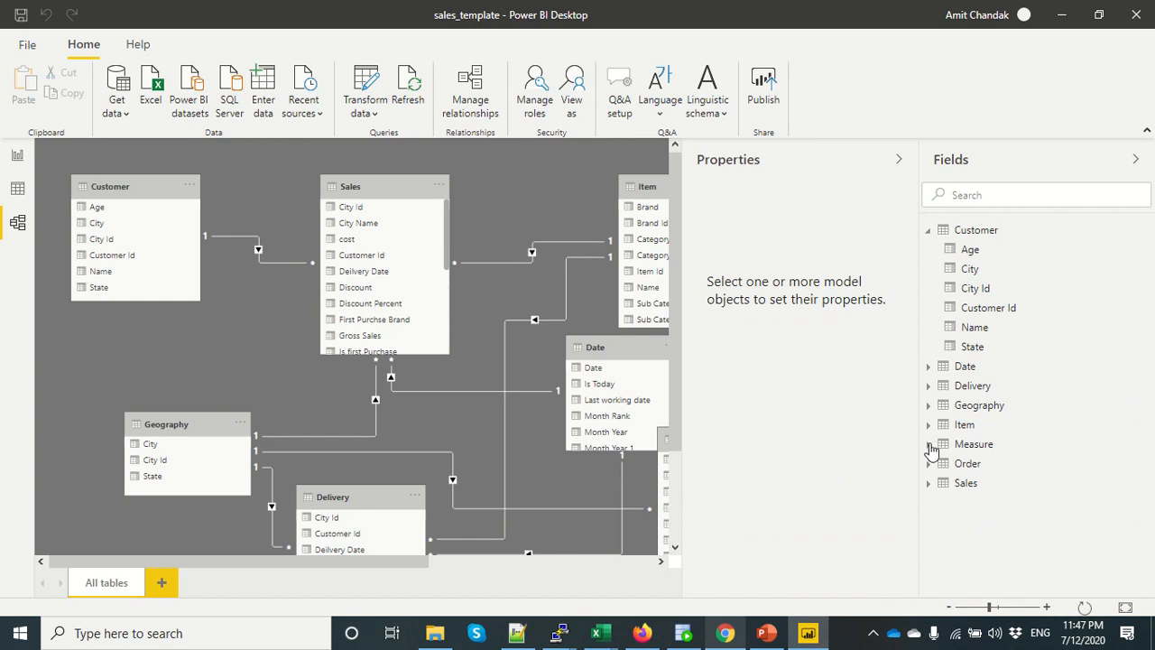
Step: Select Last Year, LYTD, This Year and Year behind measure and give them display folder Year
click(927, 444)
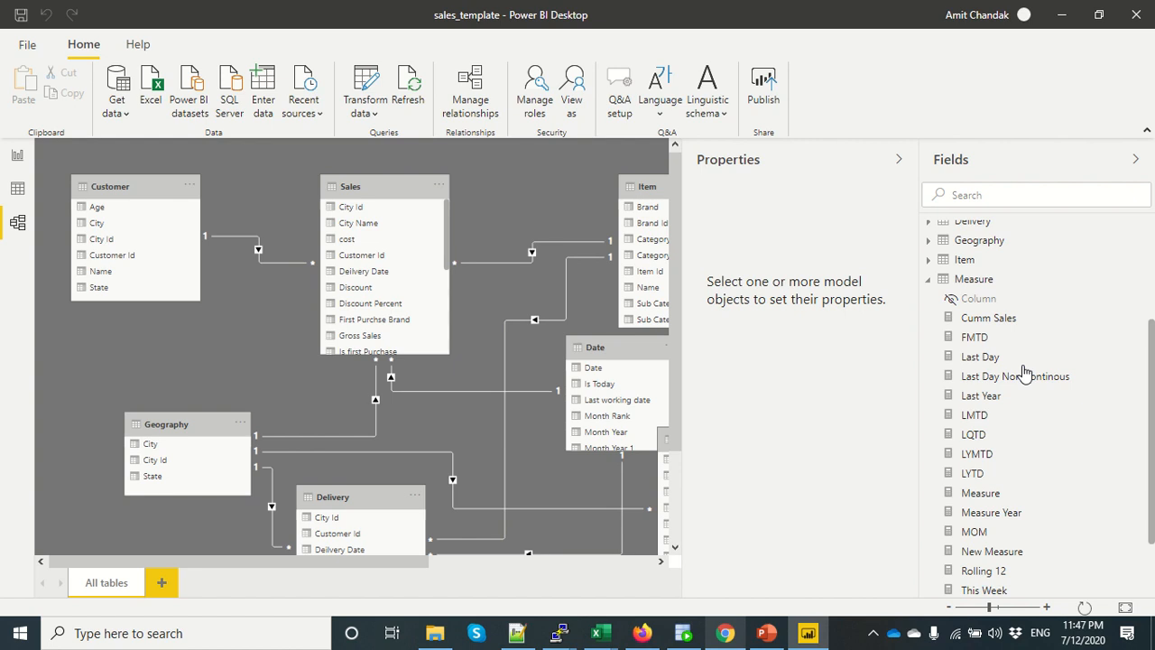
mouse_move(1011, 372)
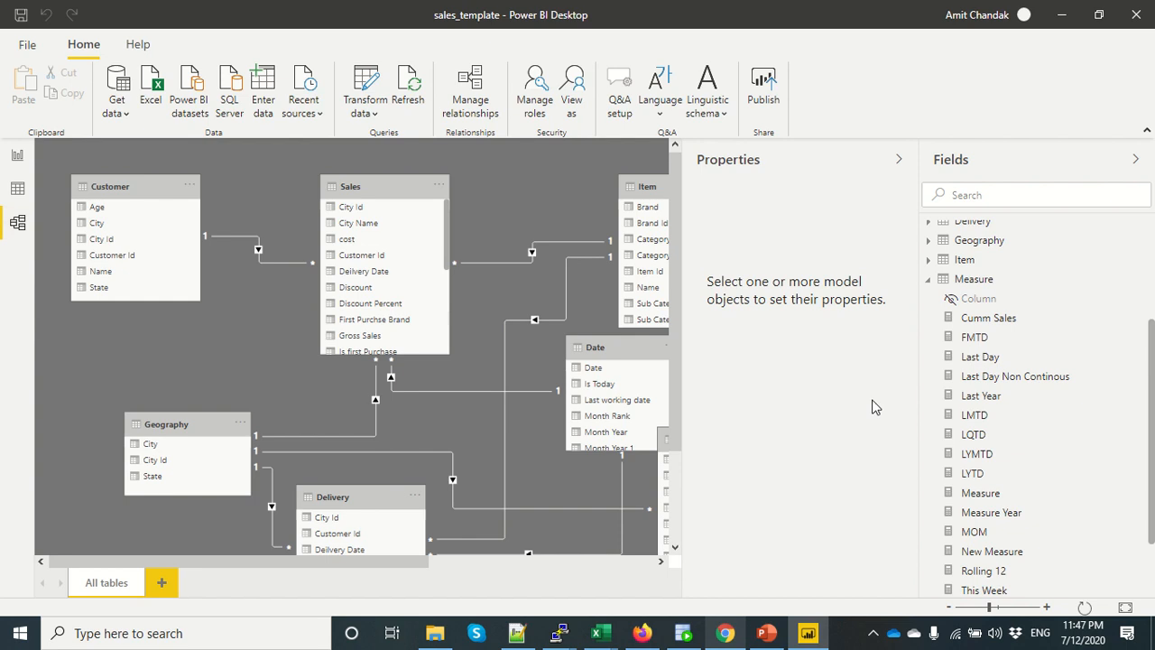
click(989, 317)
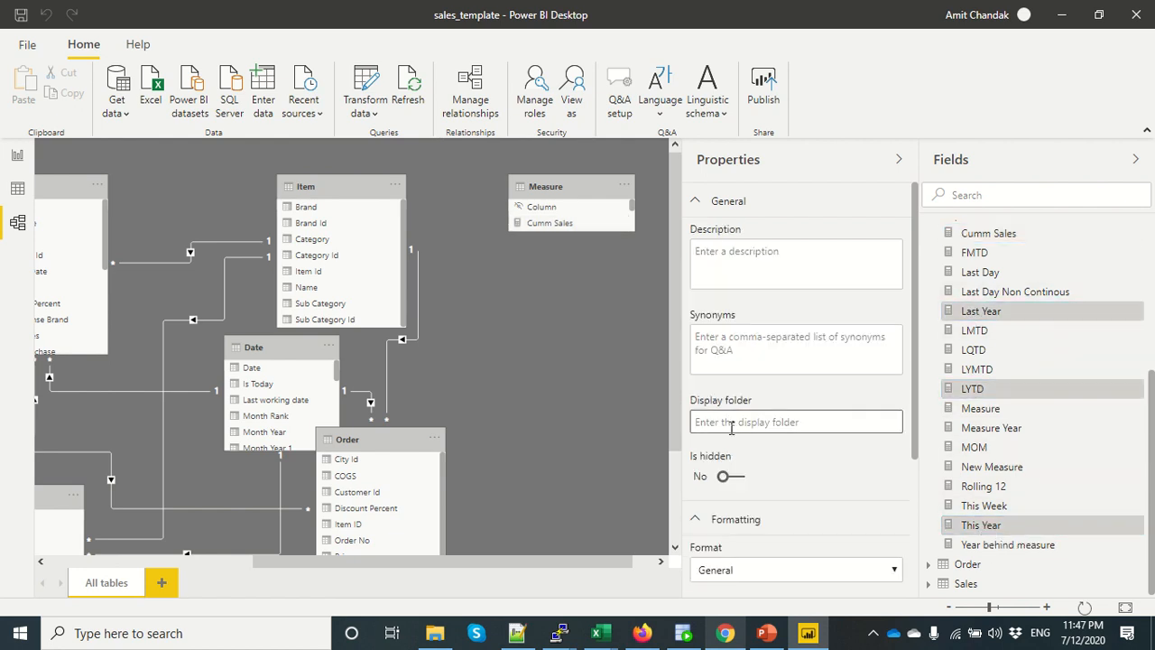
text(Year)
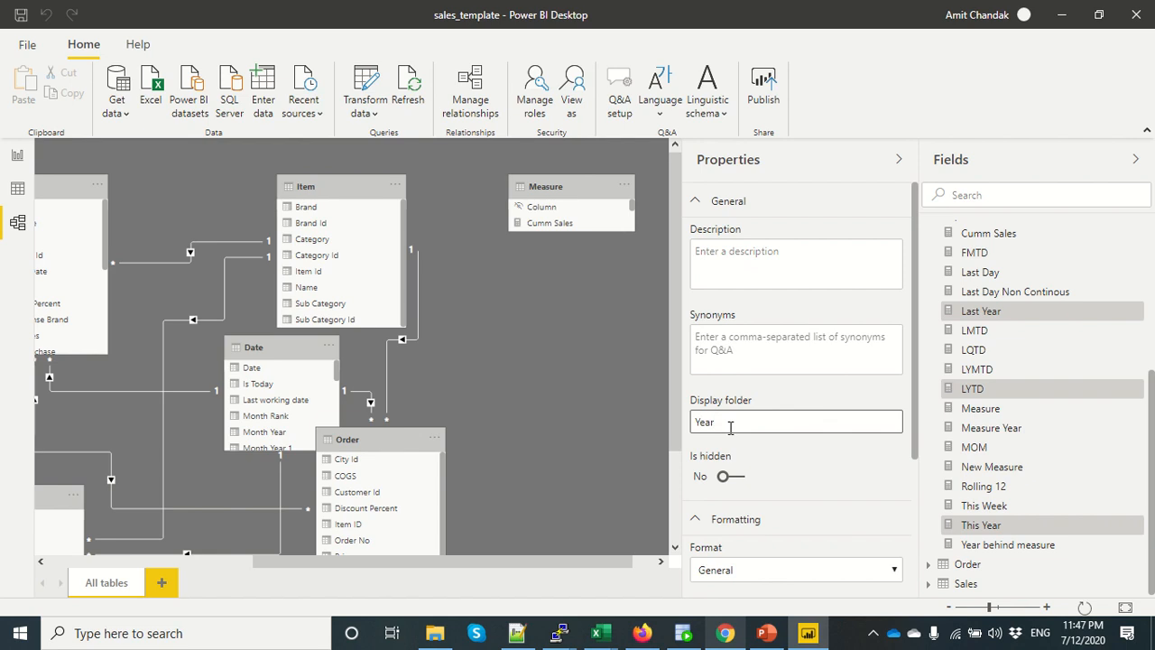
mouse_move(812, 462)
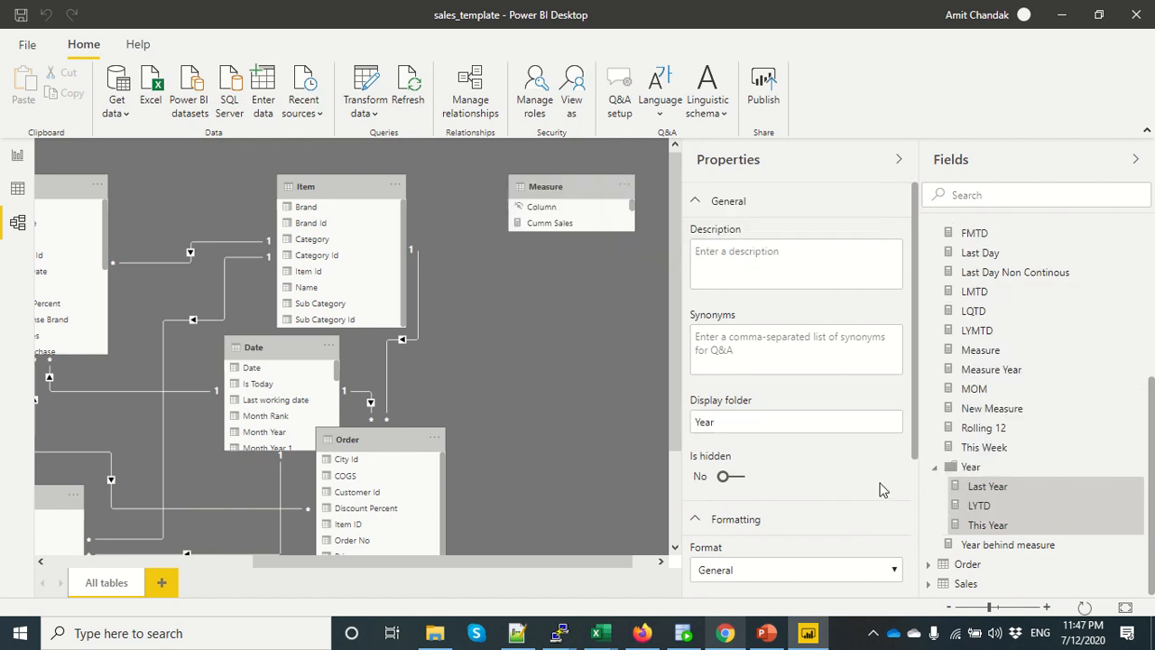
mouse_move(999, 545)
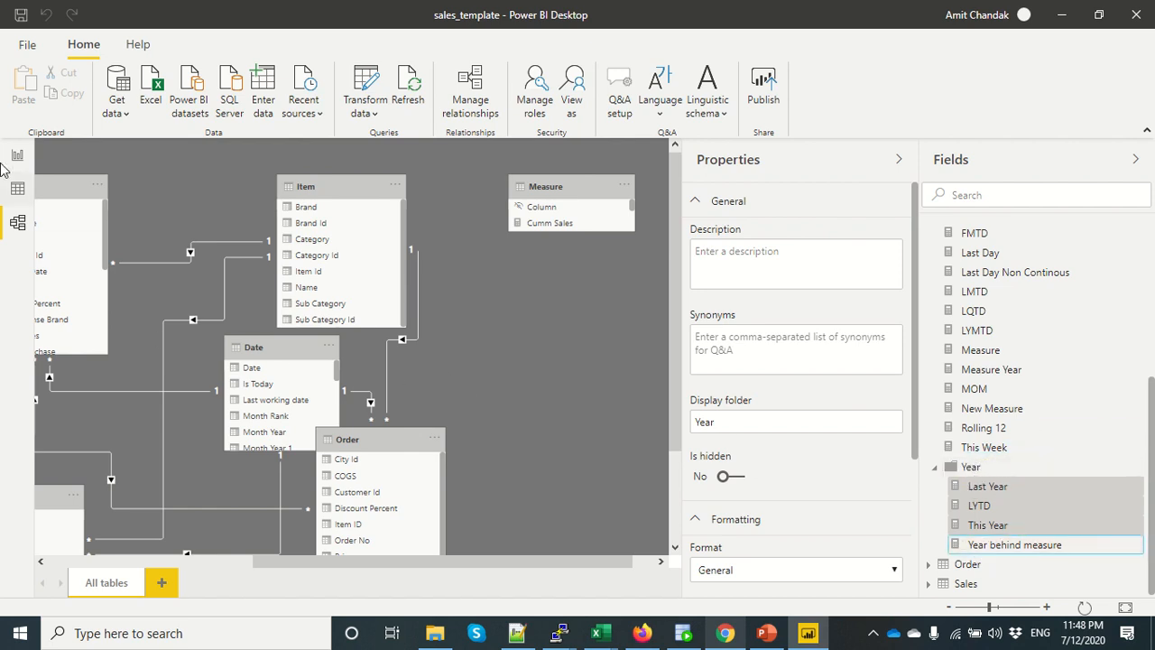
mouse_move(7, 280)
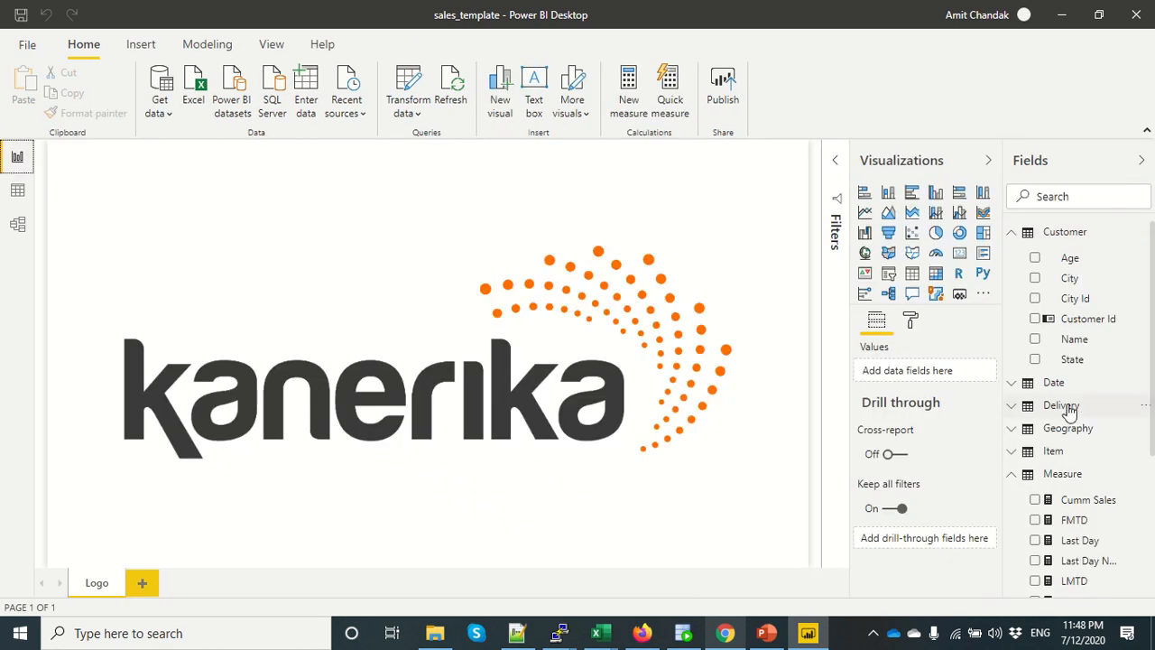
Step: Scroll the report view Fields list to see the Year folder inside the Measure table
scroll(down, 3)
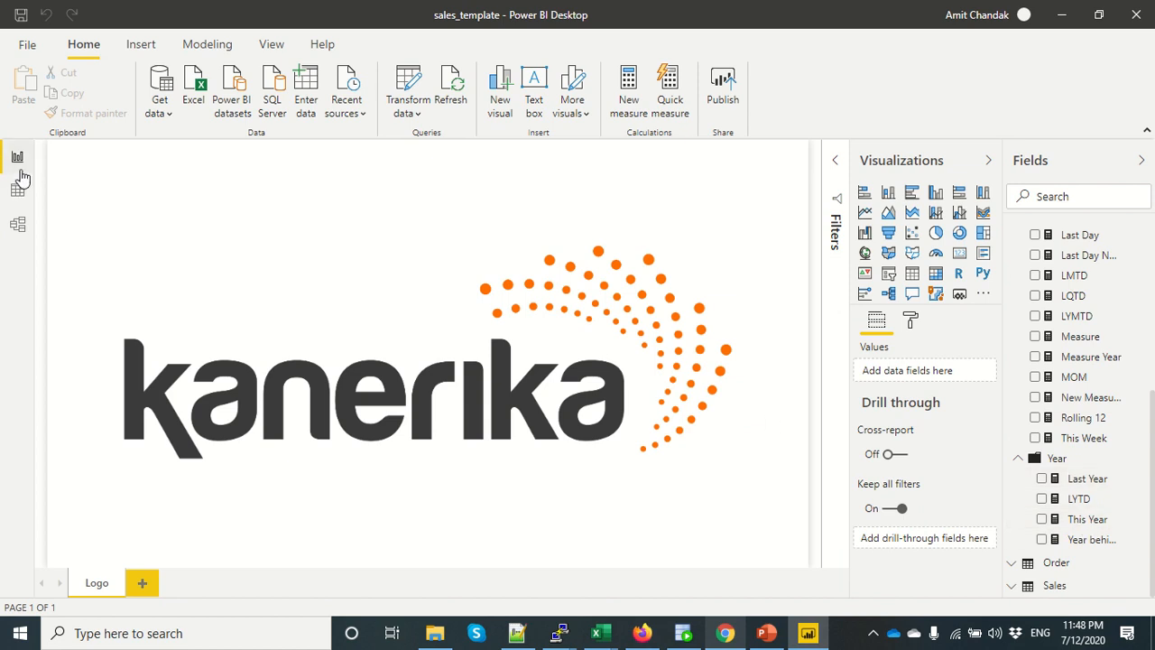
mouse_move(14, 164)
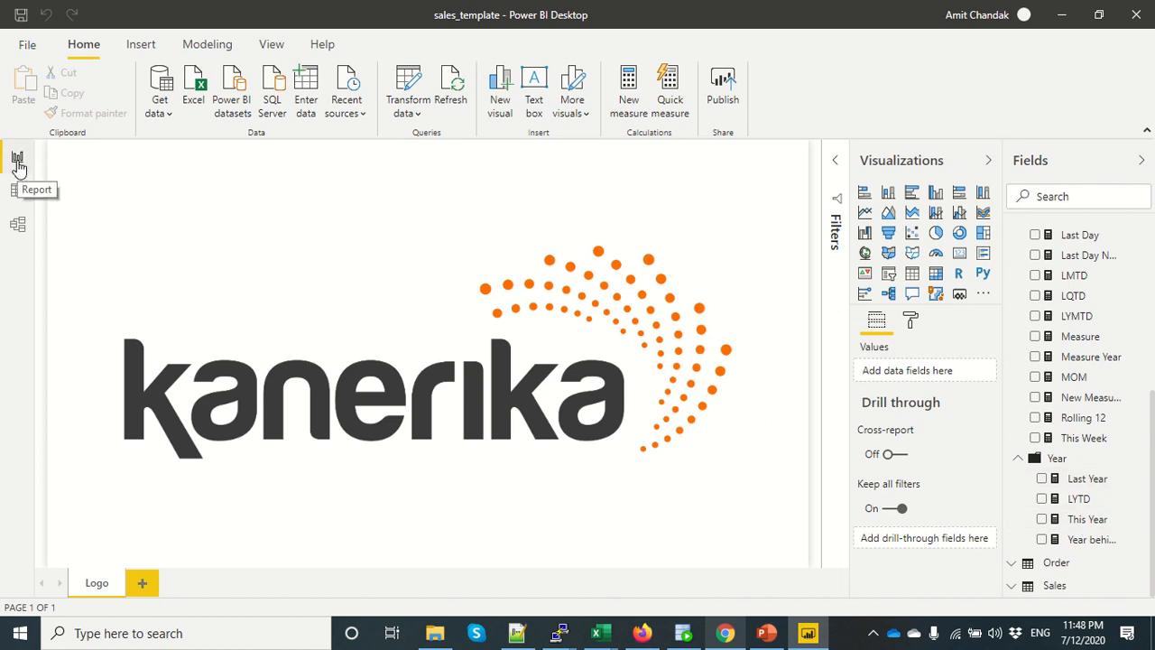
mouse_move(389, 246)
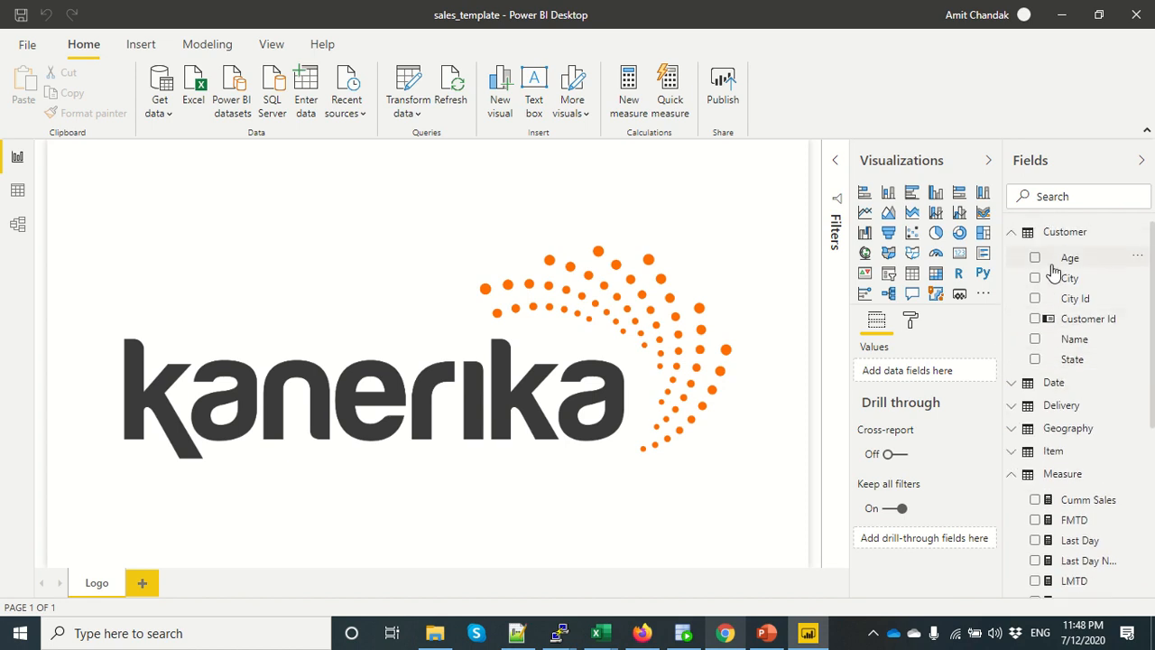
scroll(down, 3)
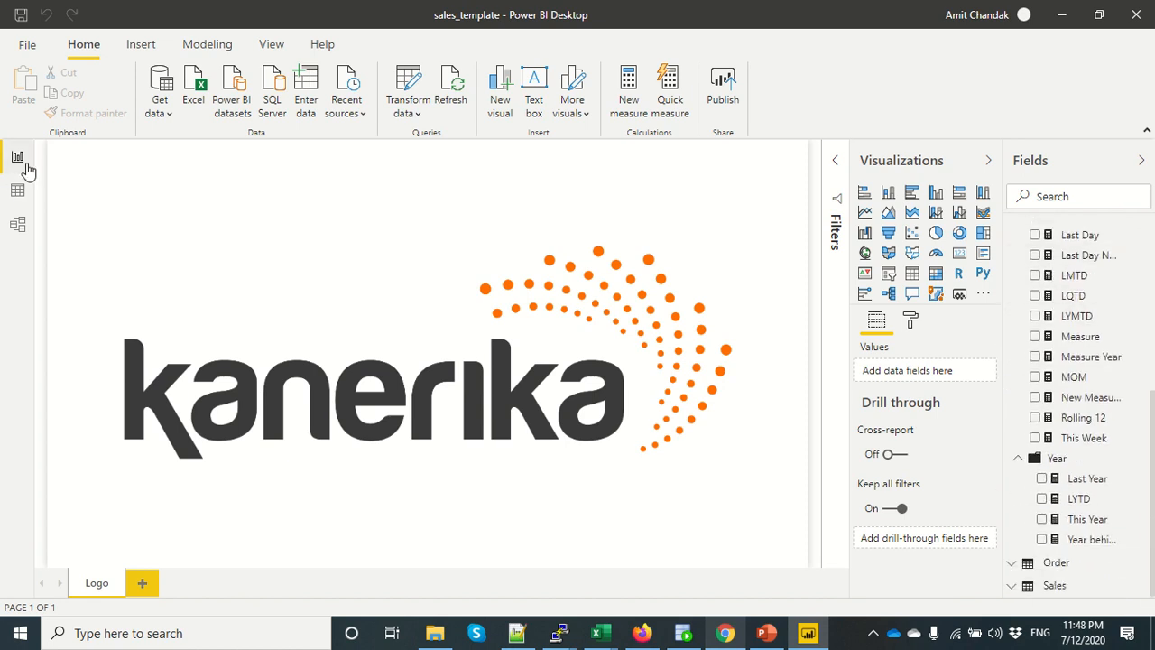
mouse_move(16, 224)
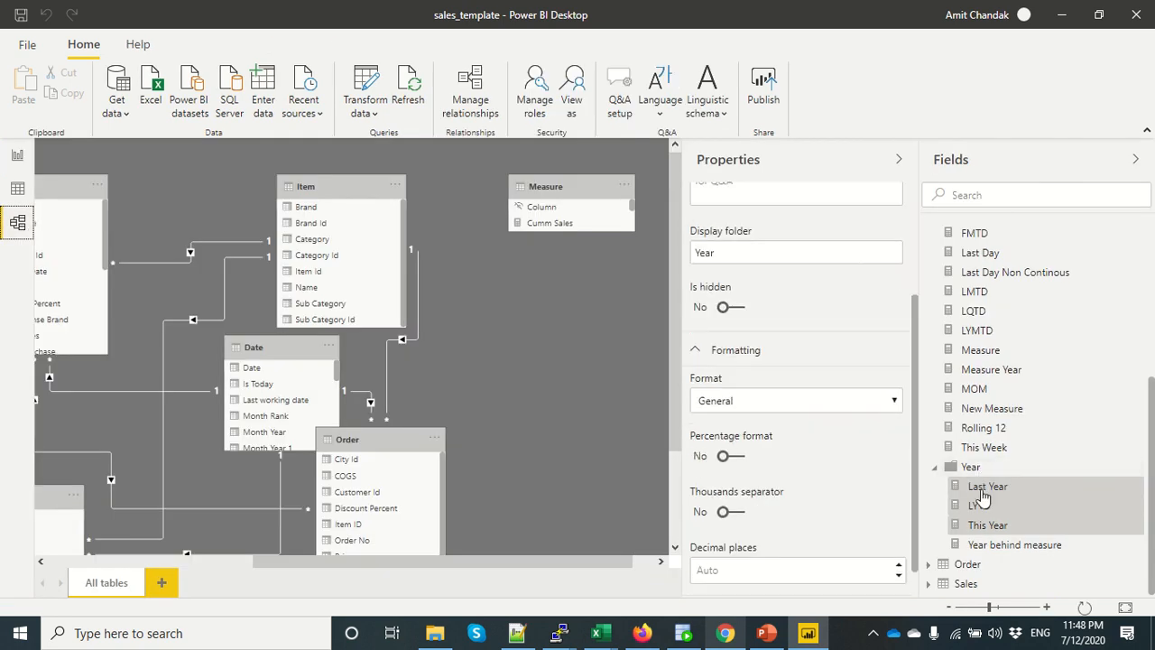
Step: Select the Year folder's measures and clear their display folder so they sit directly in Measure
click(987, 485)
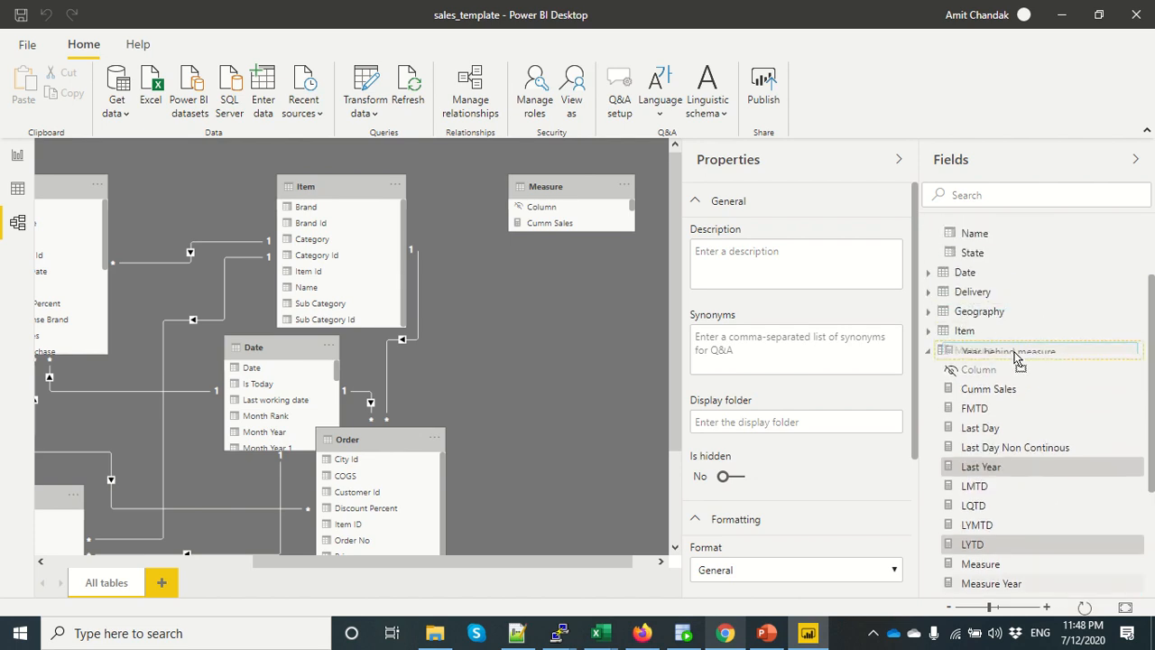
scroll(down, 3)
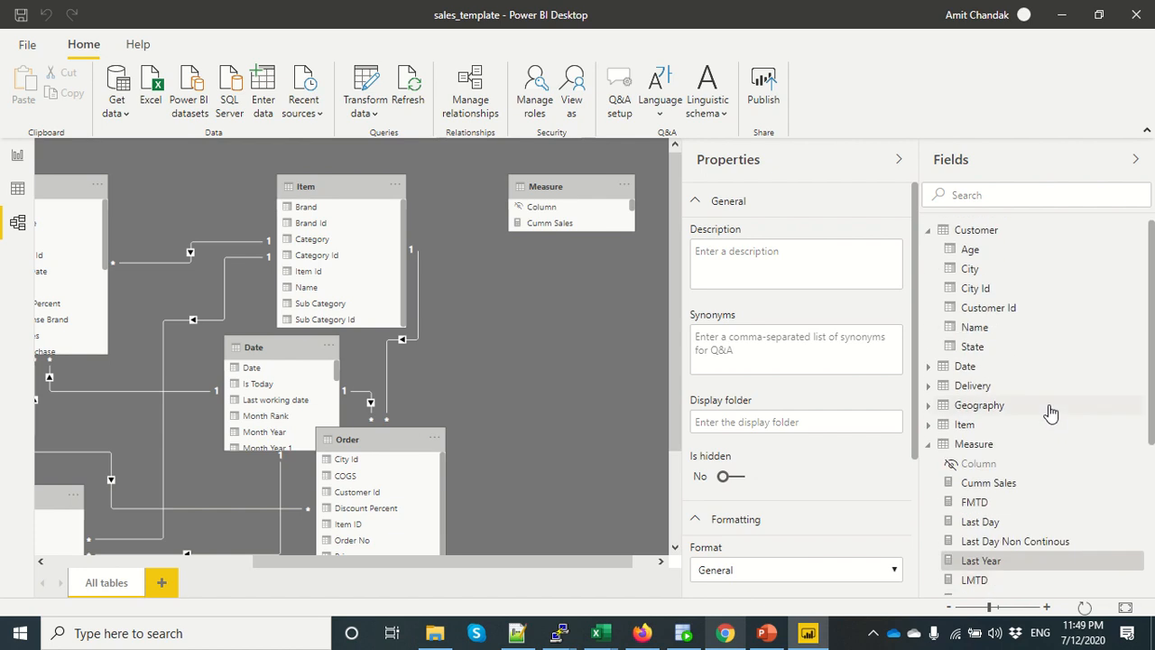
scroll(down, 3)
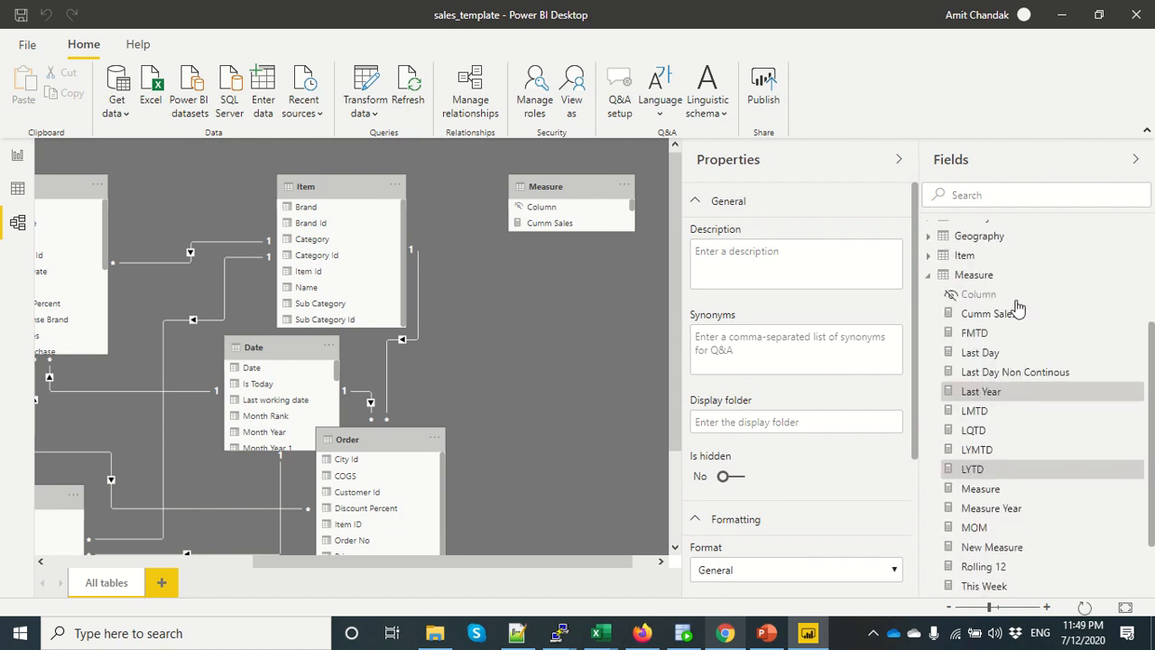
Step: Shift-select every measure in the Measure table and set their home table back to Customer
click(989, 314)
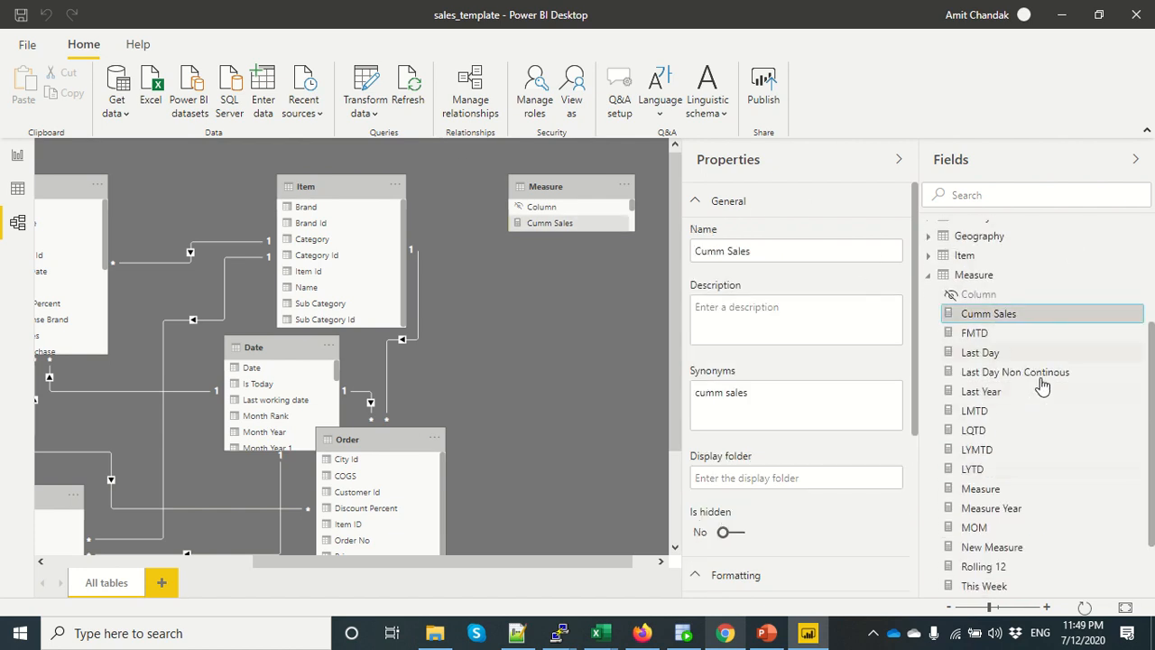
scroll(down, 3)
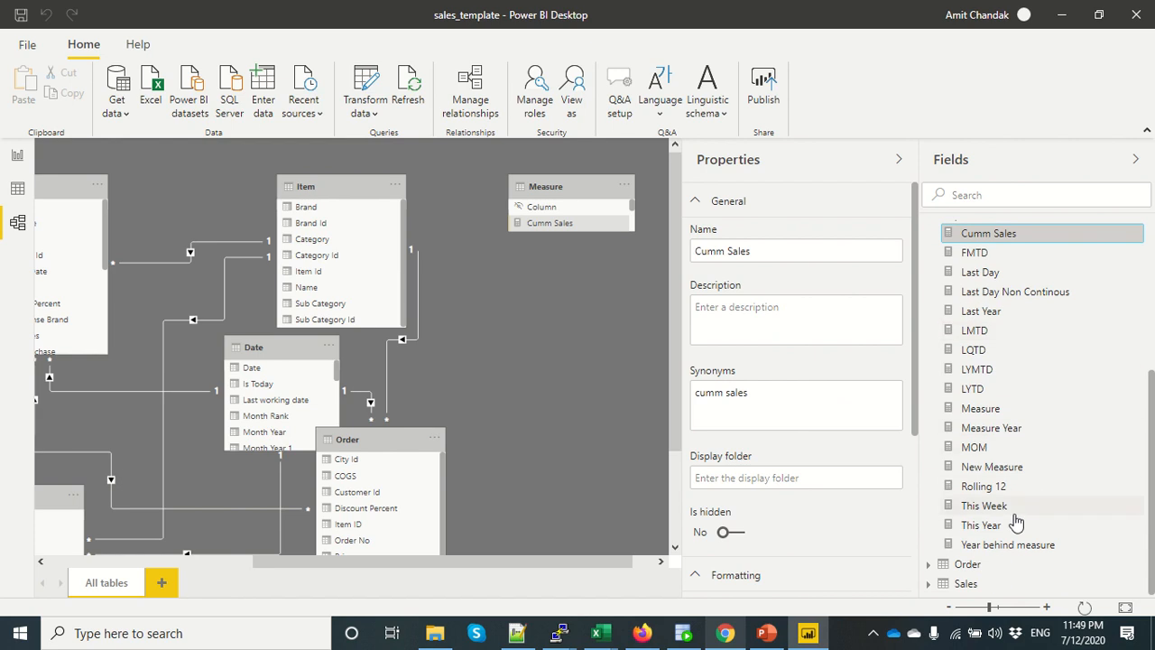
click(1007, 545)
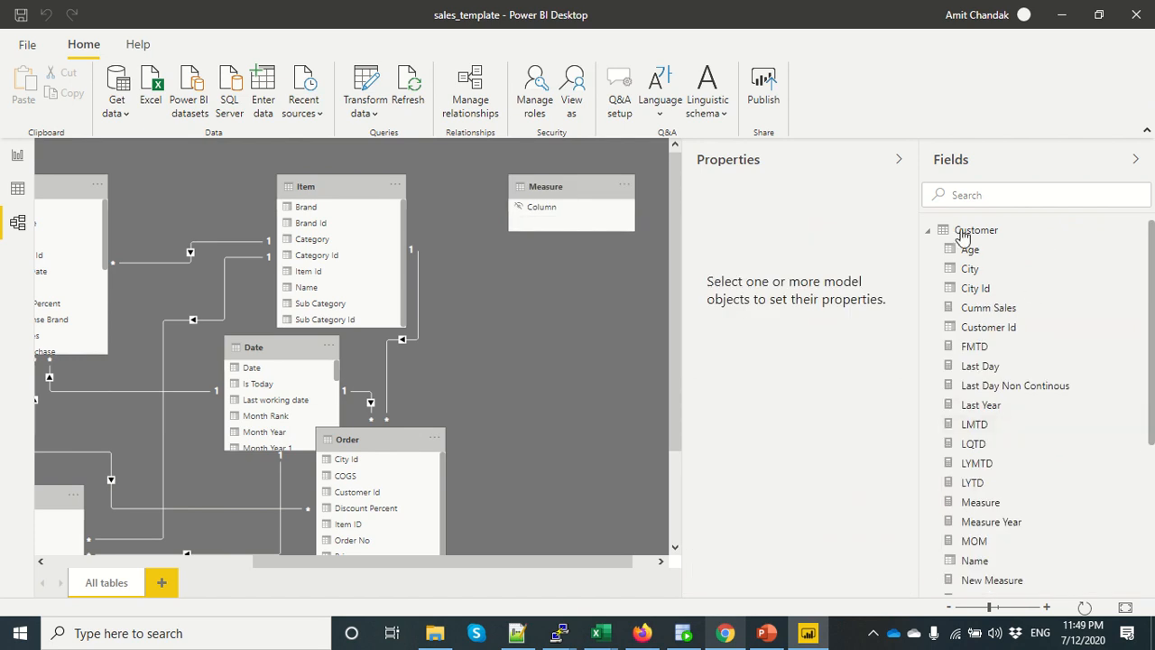
Step: Collapse Customer and select the Measure table, now left with only Column
click(928, 229)
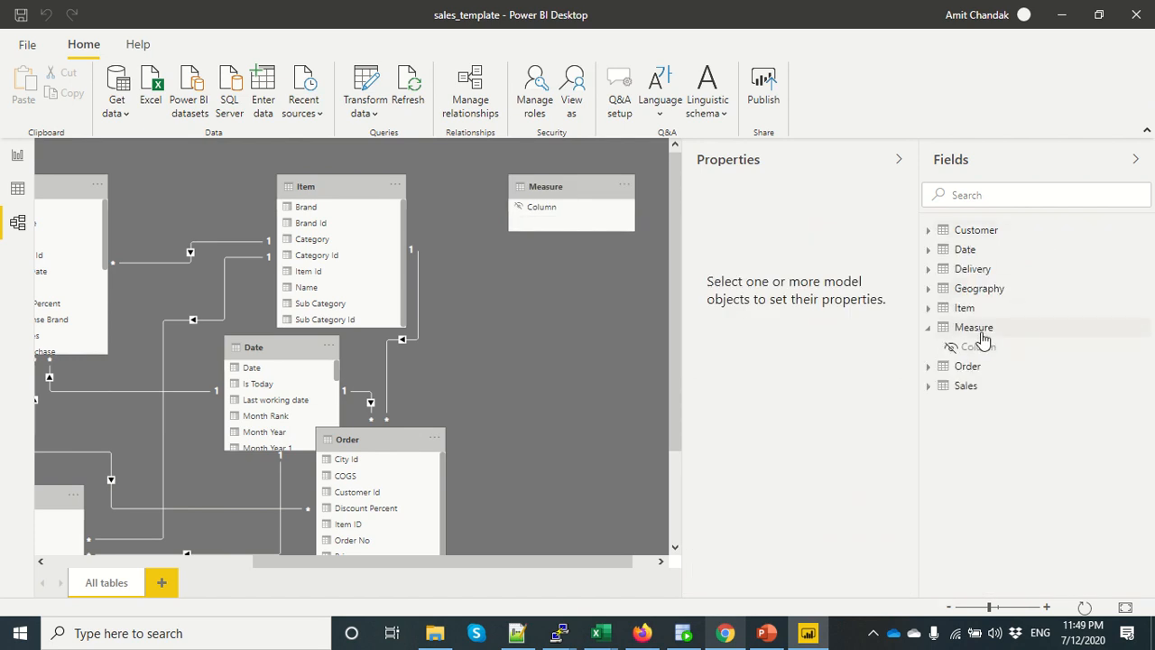
click(974, 326)
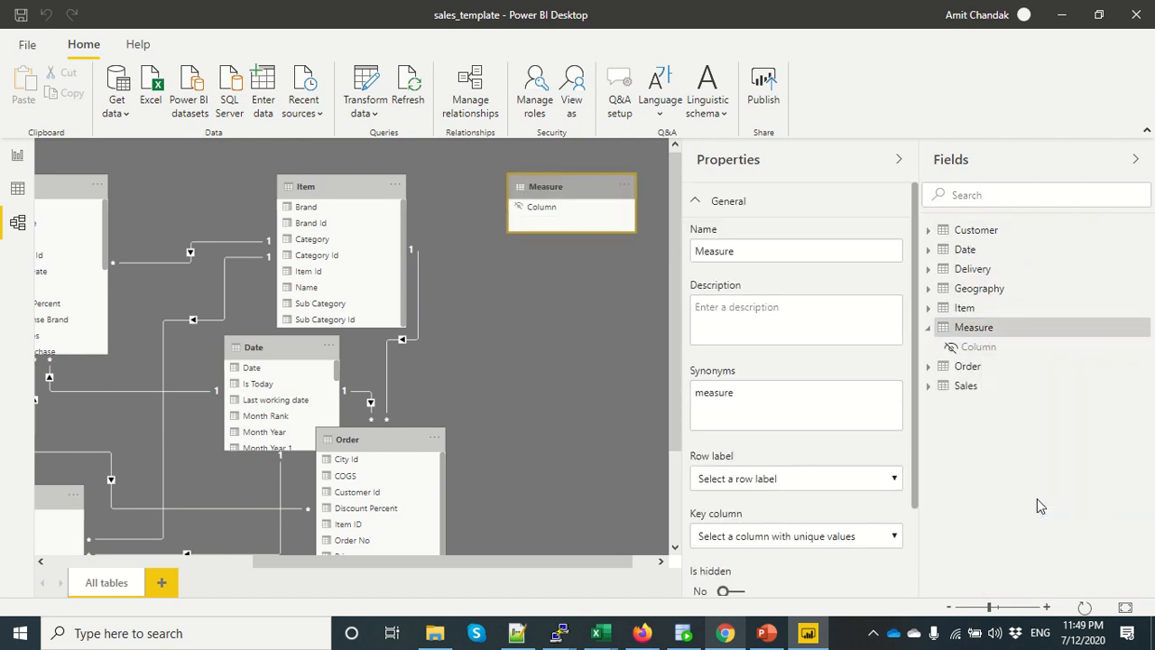